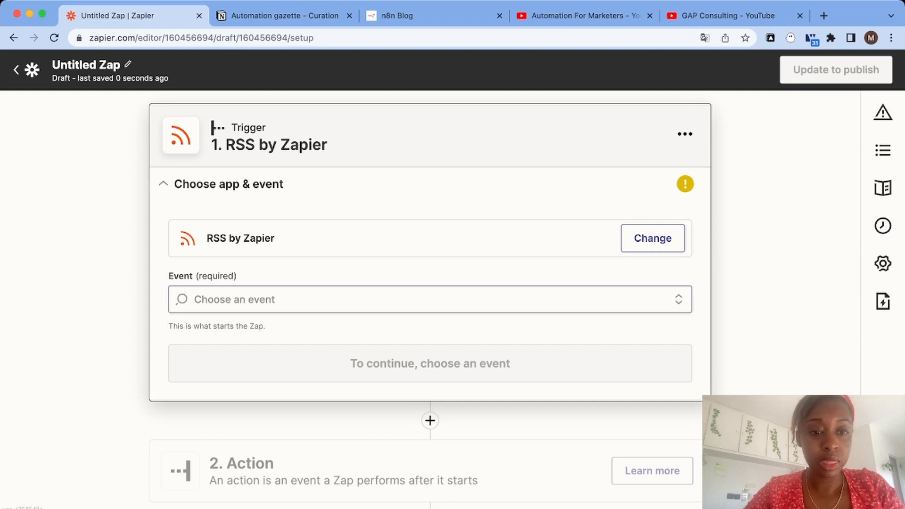
# Step: Set the RSS by Zapier trigger event to New Items in Multiple Feeds
pyautogui.click(429, 299)
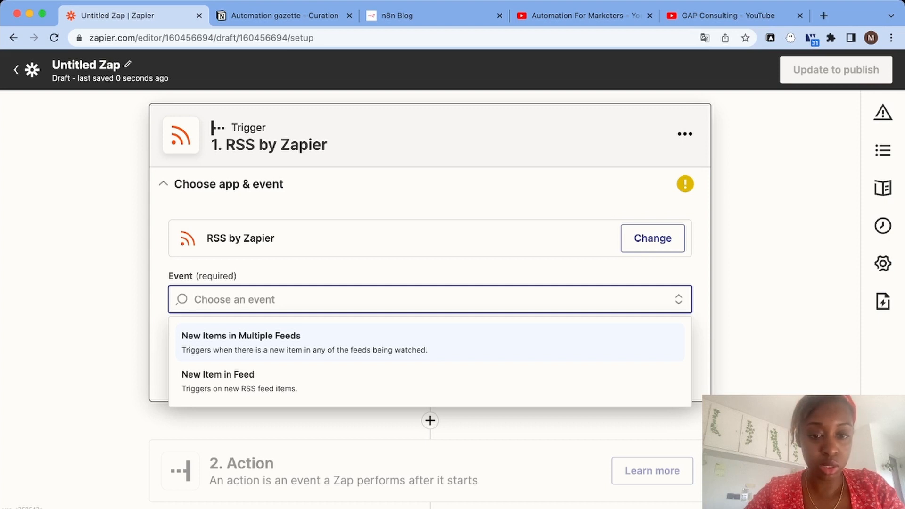
pyautogui.click(241, 335)
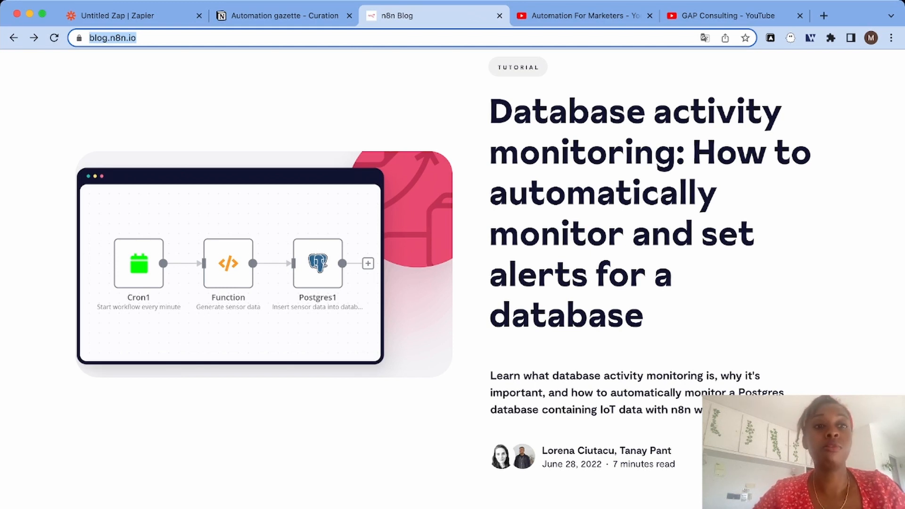
# Step: Load the n8n blog's /rss/ feed, review the XML and select its address
pyautogui.click(113, 37)
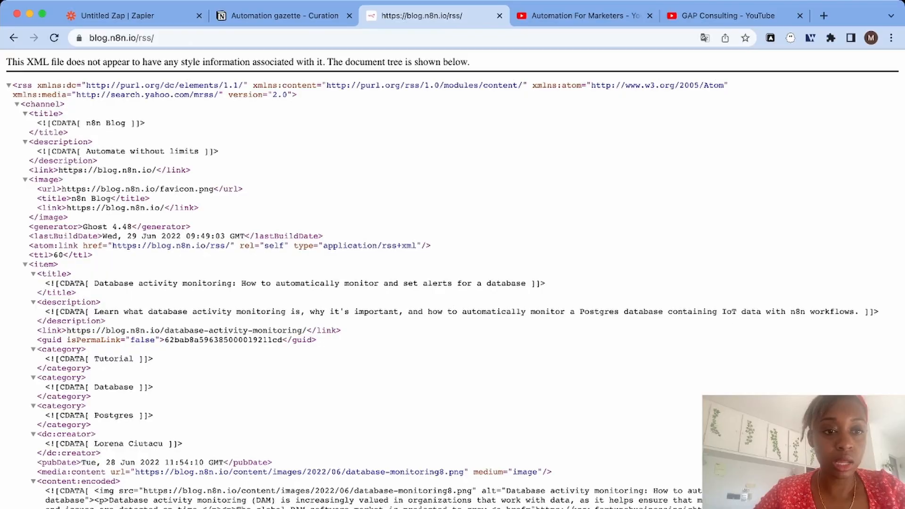
pyautogui.scroll(-3)
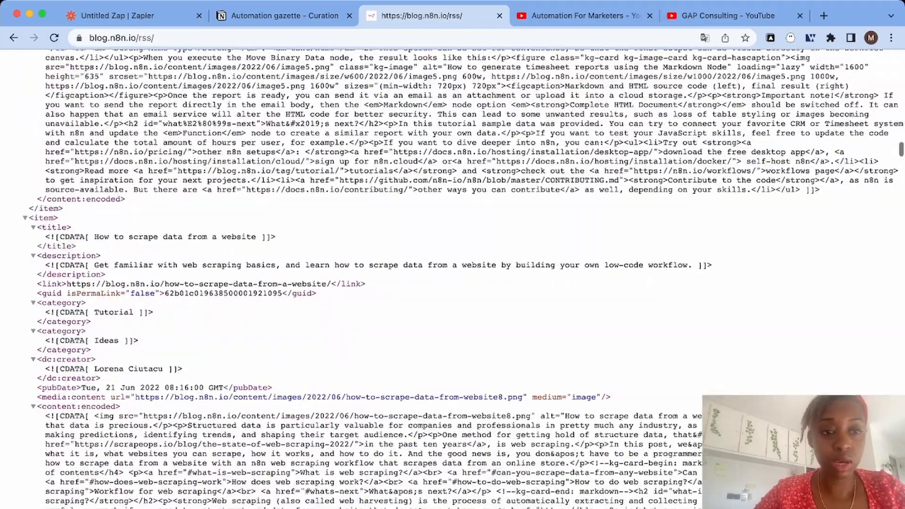
pyautogui.scroll(3)
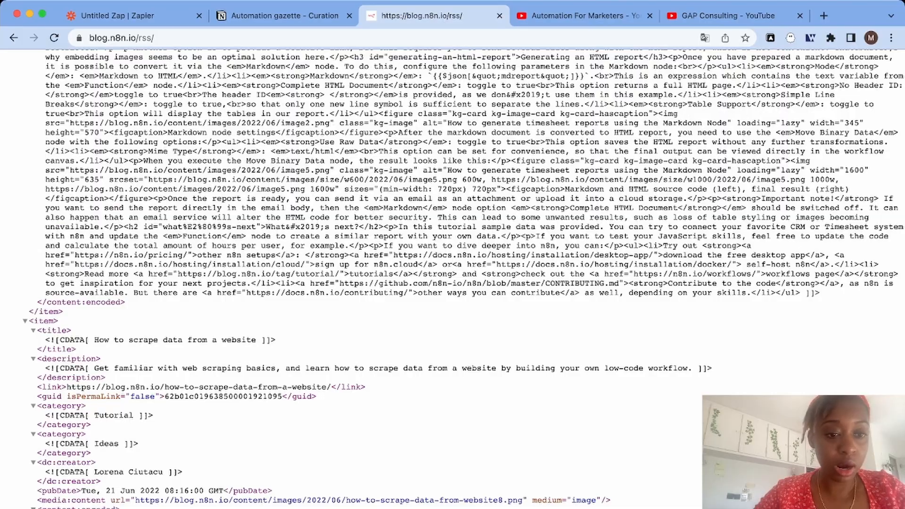
pyautogui.scroll(-3)
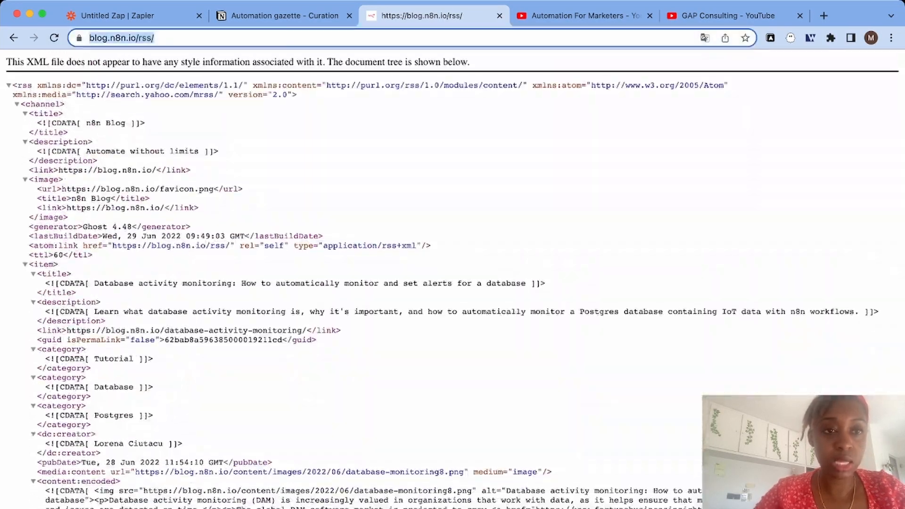
pyautogui.click(133, 16)
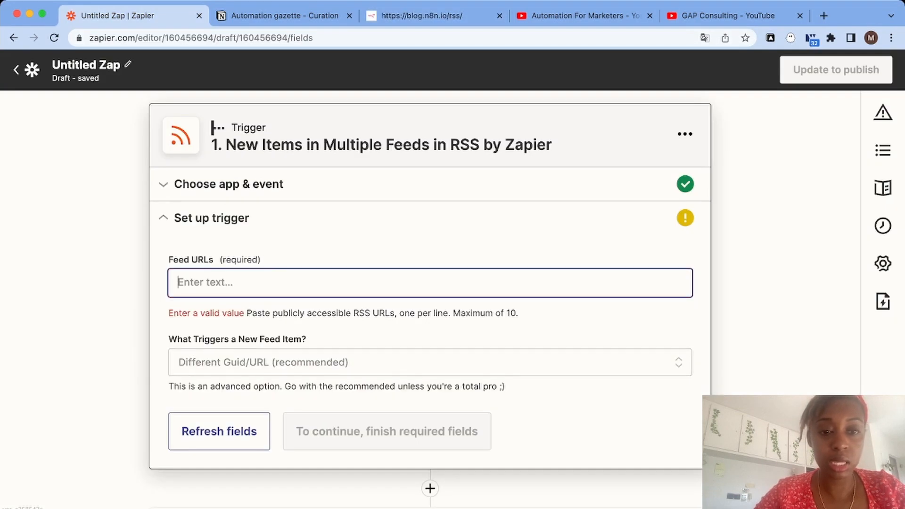
pyautogui.write('https://blog.n8n.io/rss/')
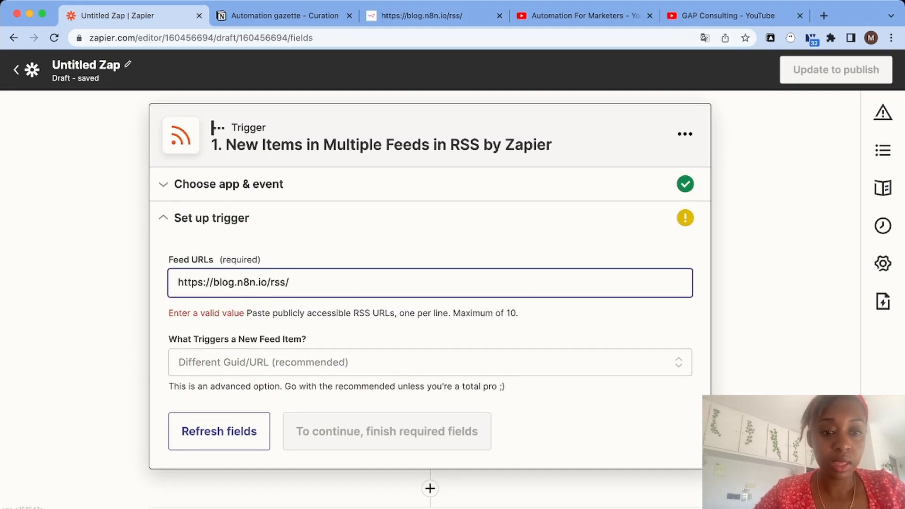
pyautogui.click(219, 430)
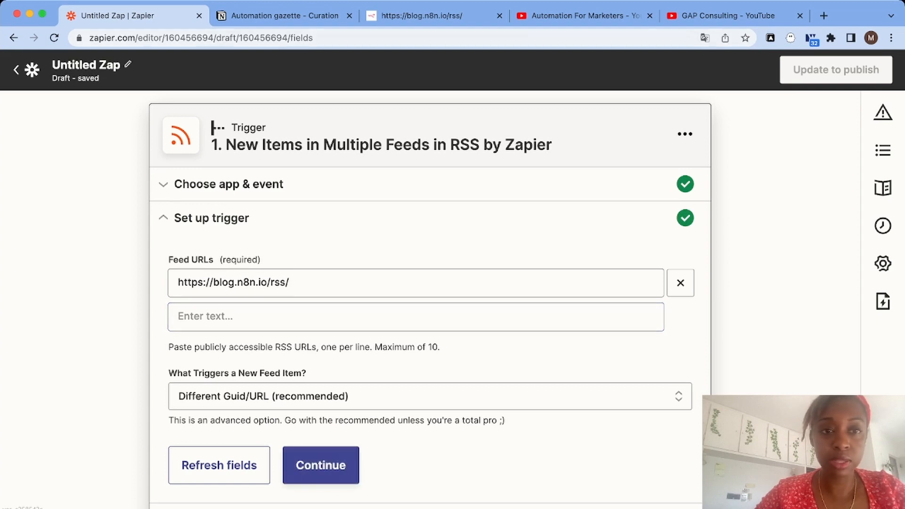
pyautogui.click(580, 15)
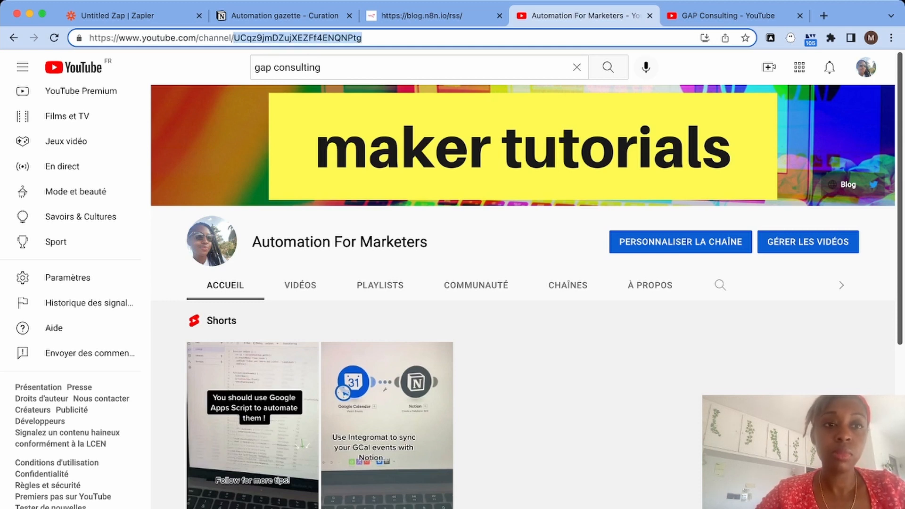
# Step: Add the feed for channel UCqz9jmDZujXEZFf4ENQNPtg as a second URL and test it
pyautogui.click(108, 15)
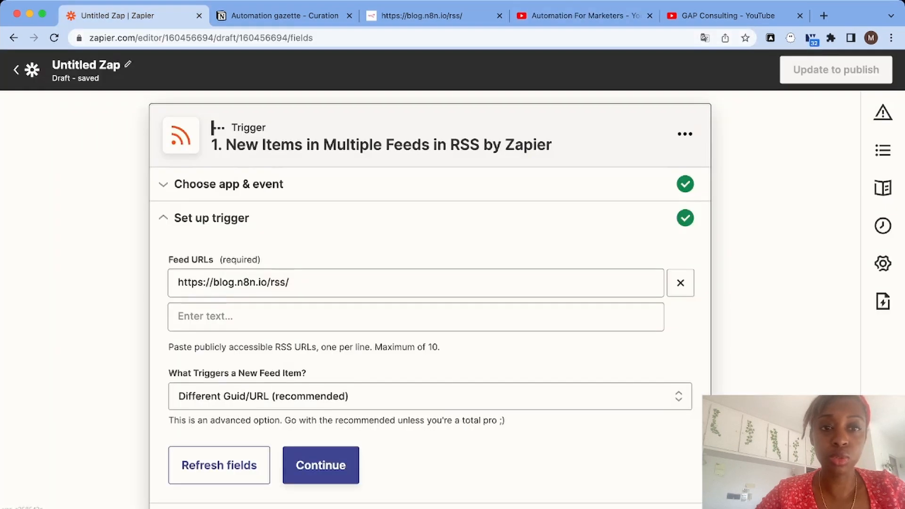
pyautogui.click(577, 16)
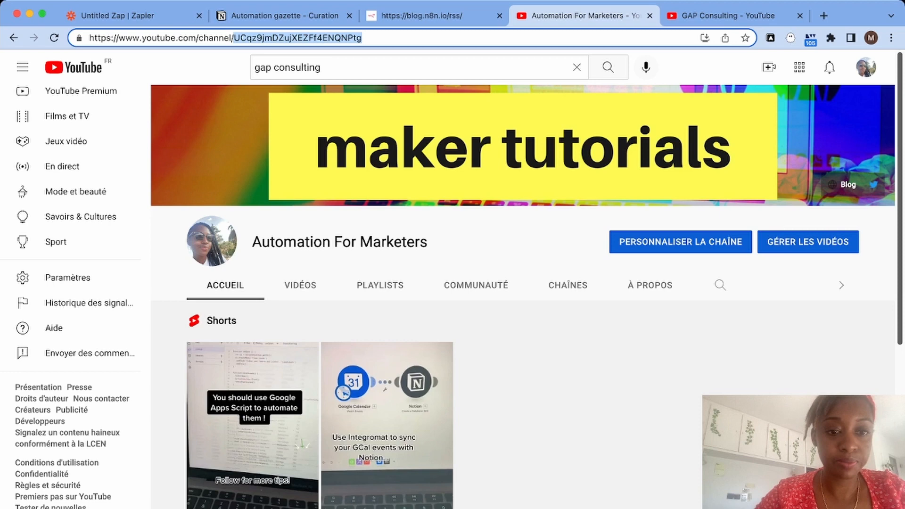
pyautogui.click(127, 15)
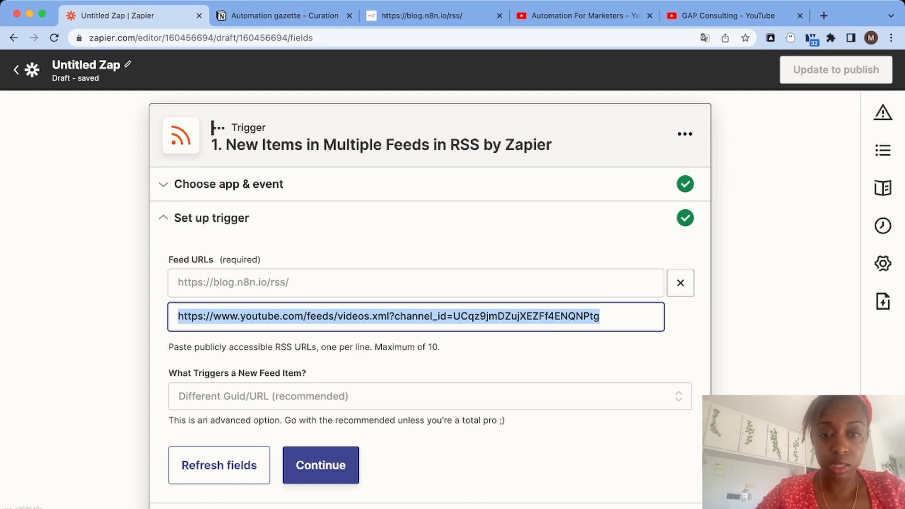
pyautogui.click(841, 16)
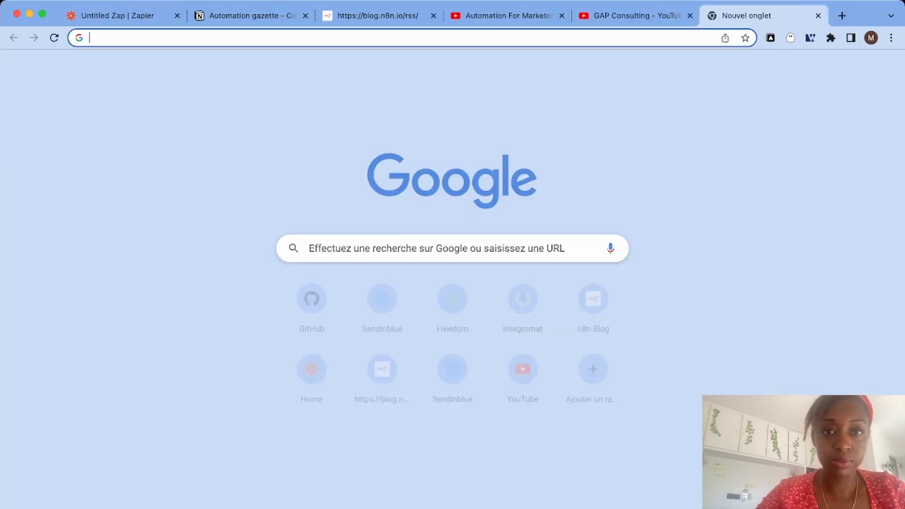
pyautogui.write('youtube.com/feeds/videos.xml?channel_id=UCqz9jmDZujXEZFf4ENQNPtg')
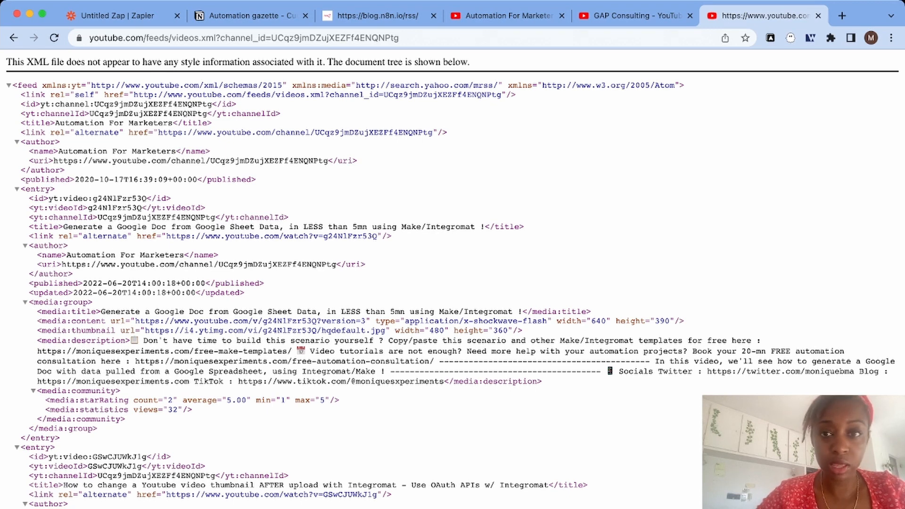
pyautogui.click(507, 16)
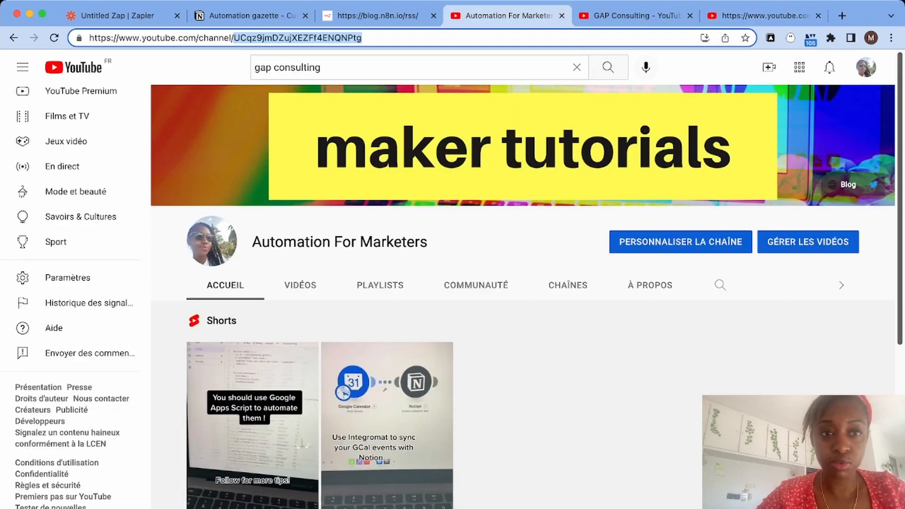
# Step: Find the GAP Consulting channel's channelId in its page source, then open a new tab
pyautogui.click(631, 16)
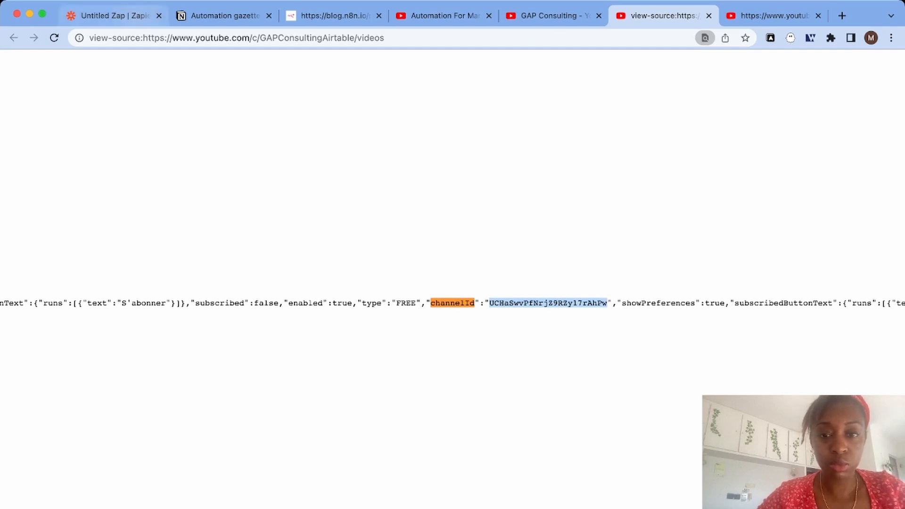
pyautogui.click(113, 15)
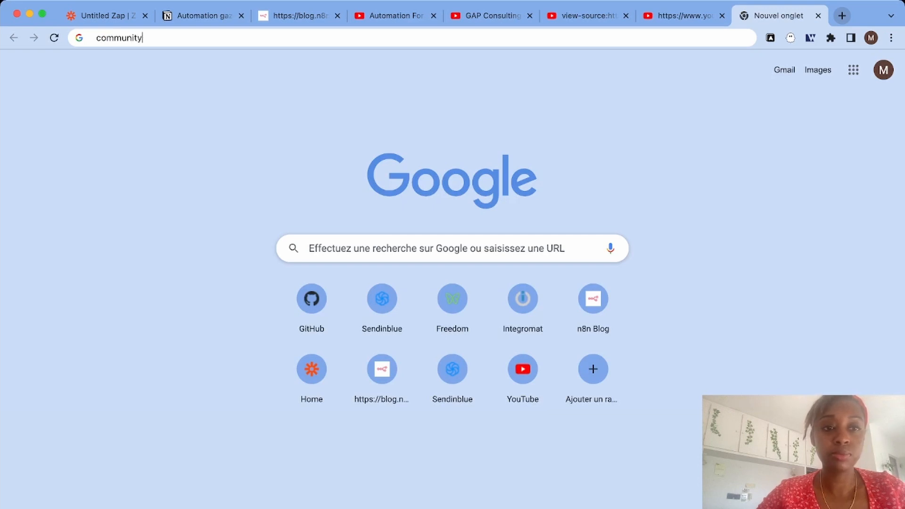
# Step: Load the Make Community Showcase category with .rss appended and check the XML feed
pyautogui.write('.make.com/c/showcase/51')
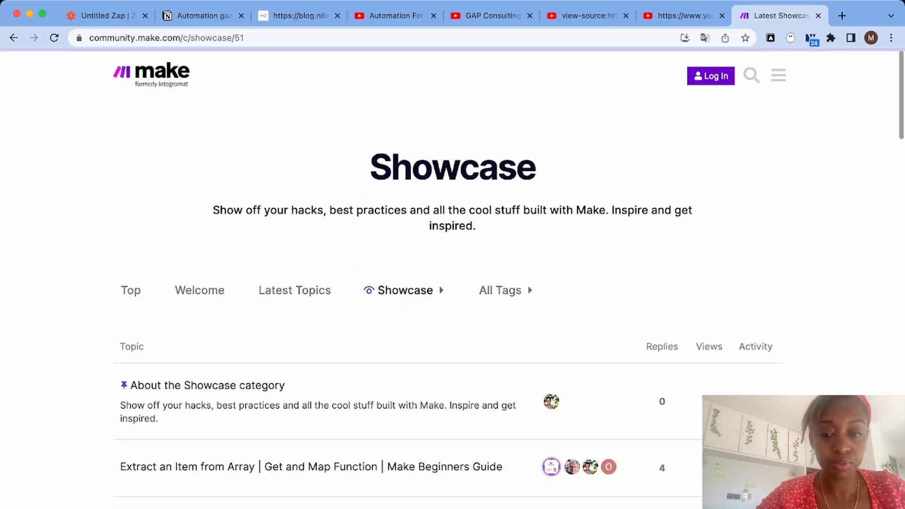
pyautogui.scroll(-3)
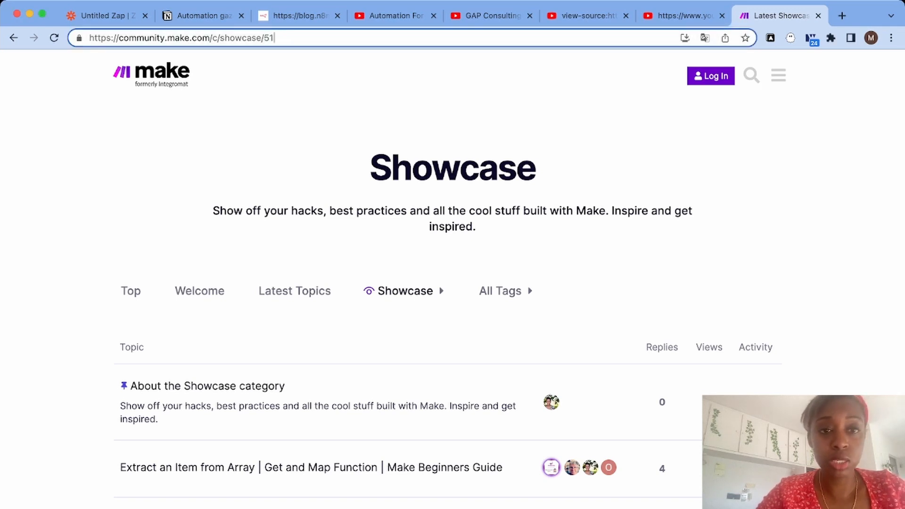
pyautogui.write('.rss')
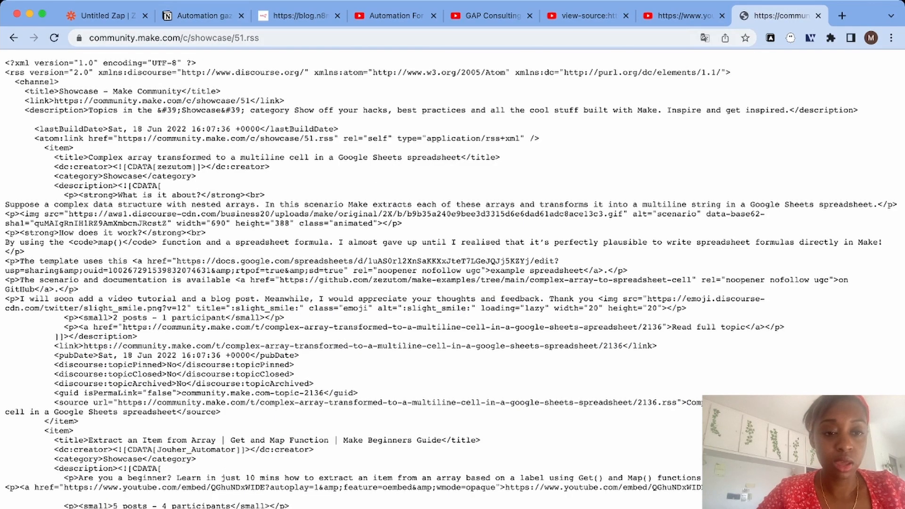
pyautogui.scroll(-3)
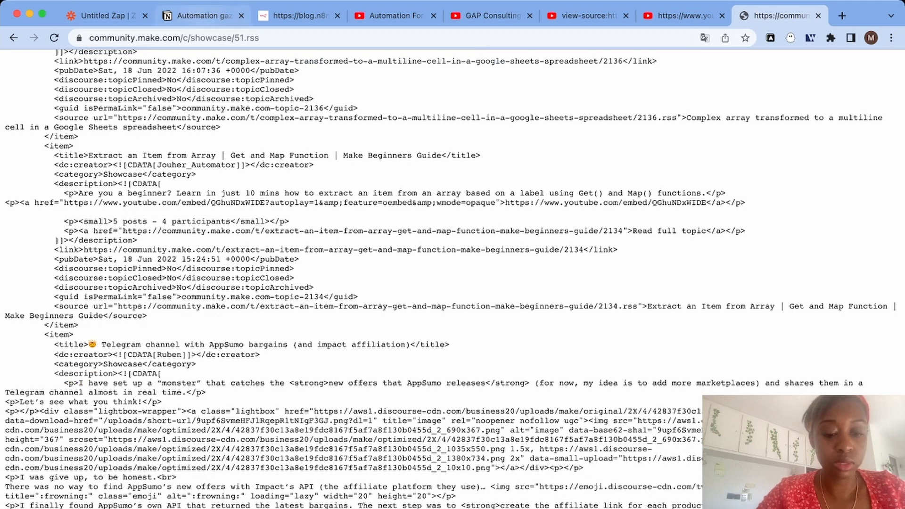
pyautogui.click(104, 16)
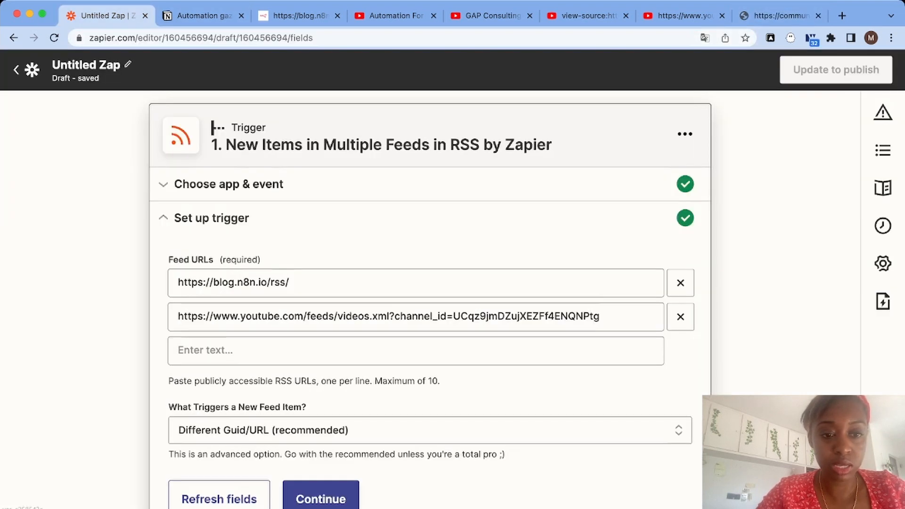
pyautogui.write('https://community.make.com/c/showcase/51.rss')
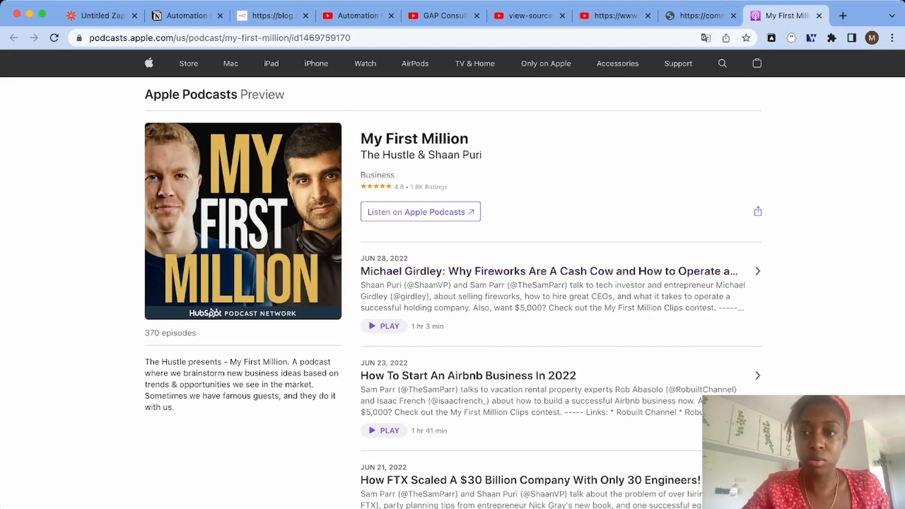
pyautogui.click(758, 211)
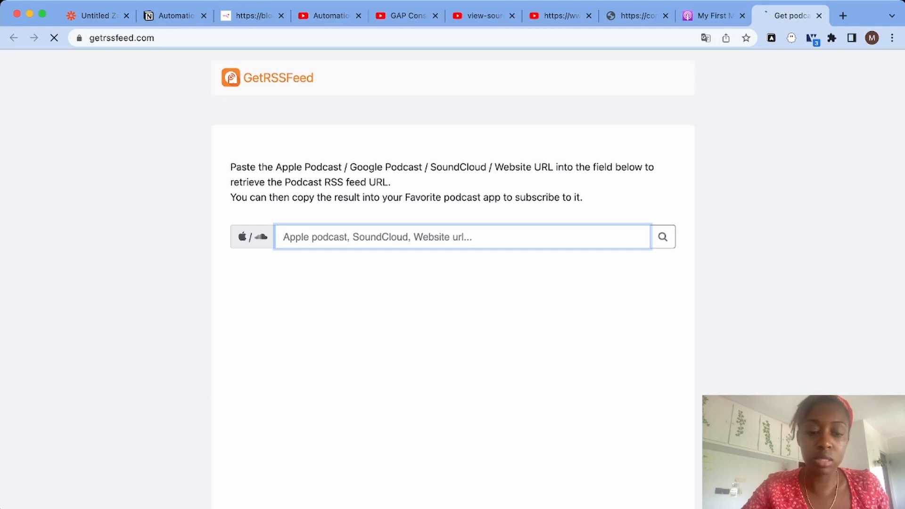
pyautogui.write('https://podcasts.apple.com/us/podcast/my-first-million/id1469759170')
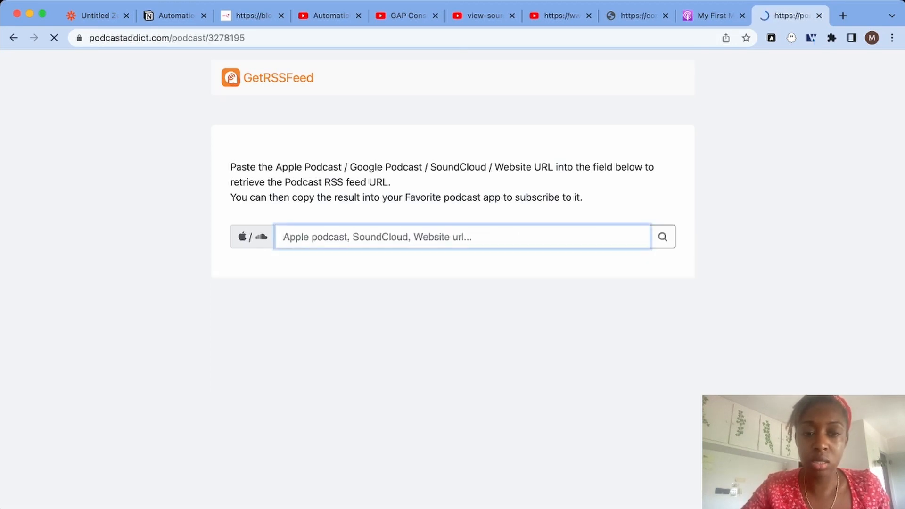
pyautogui.click(662, 237)
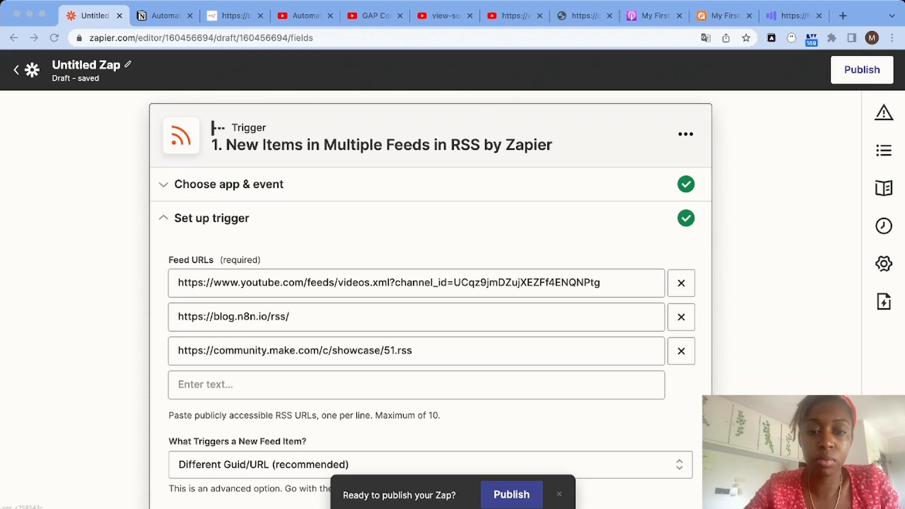
pyautogui.click(415, 384)
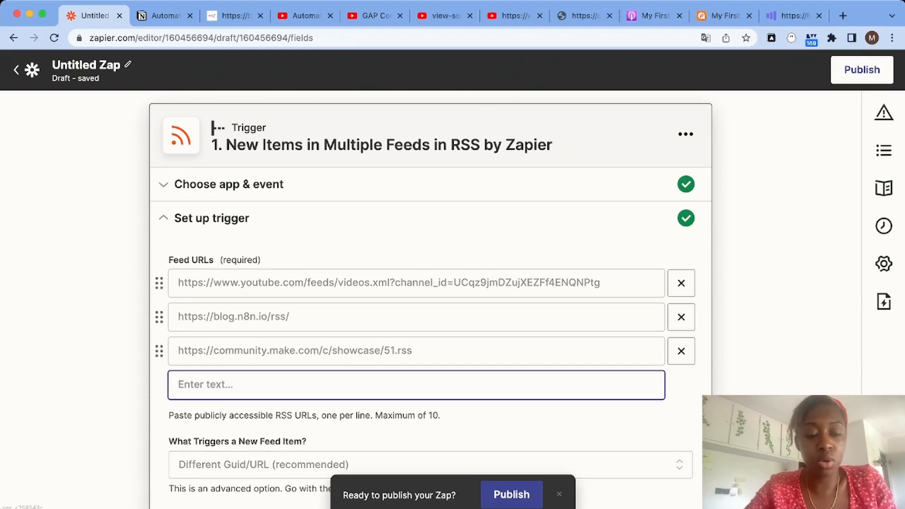
pyautogui.write('https://feeds.megaphone.fm/HS2300184645')
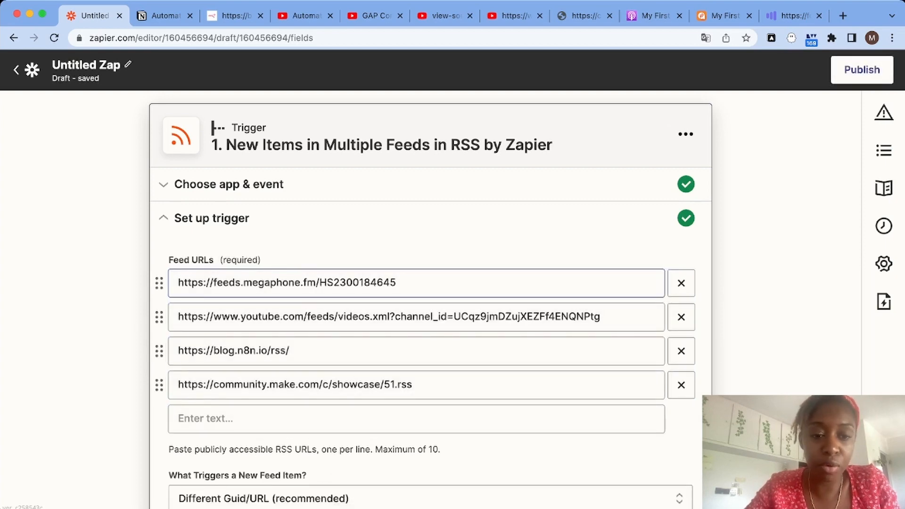
pyautogui.scroll(-3)
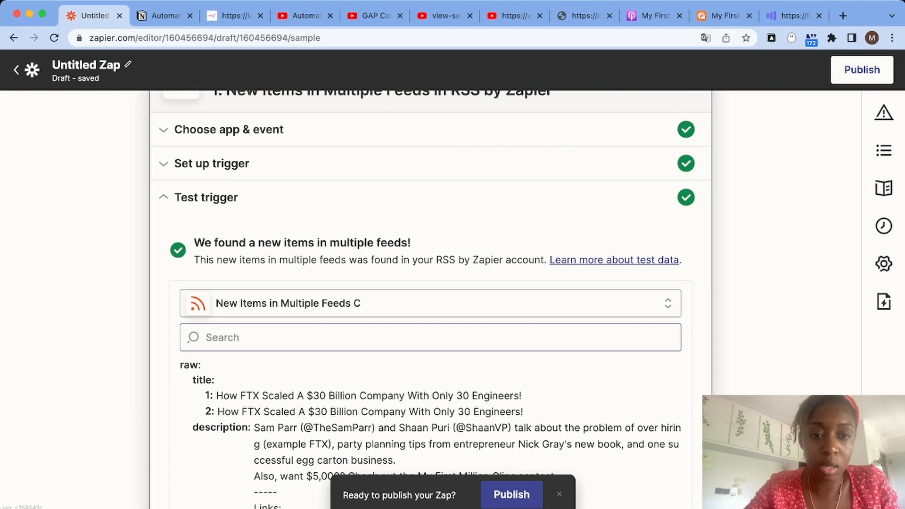
# Step: Review the My First Million test sample and bring up the Notion curation database
pyautogui.scroll(-3)
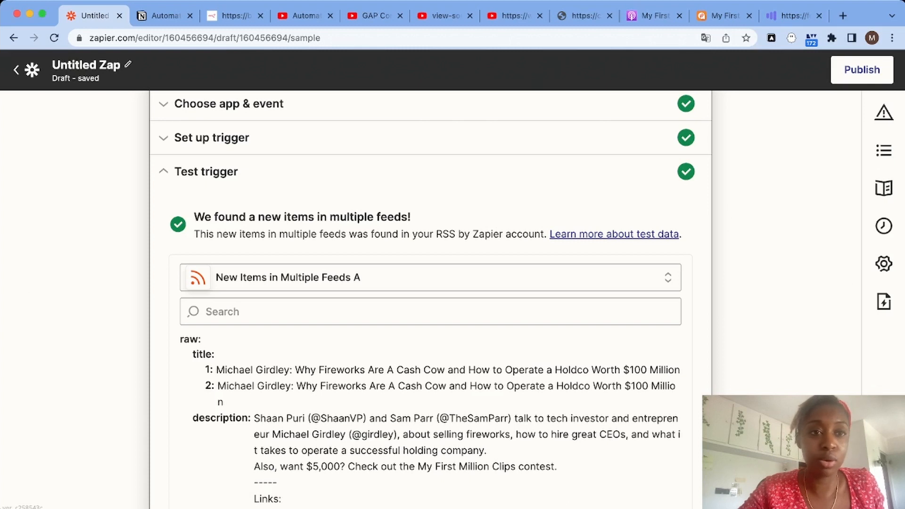
pyautogui.click(164, 16)
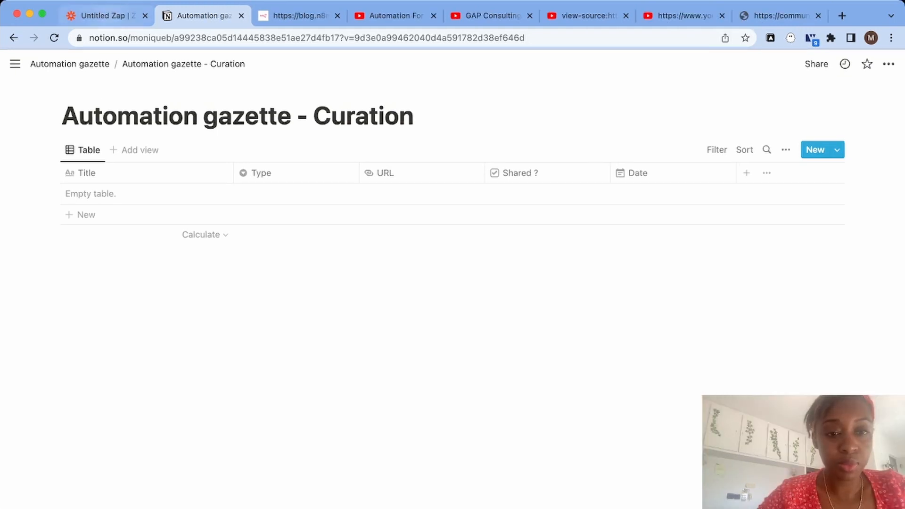
# Step: Return from the Notion curation table to the Zapier draft Zap
pyautogui.click(104, 15)
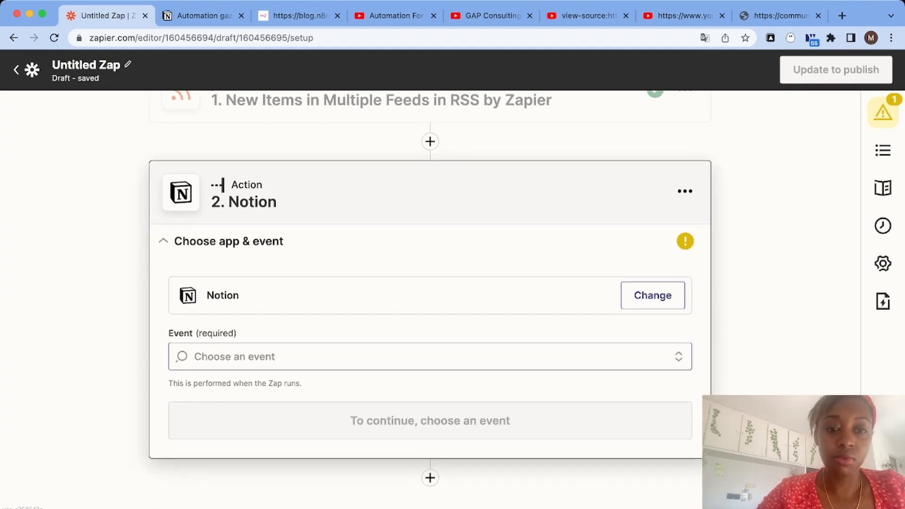
# Step: Set the Notion action's event to Create Database Item
pyautogui.click(652, 295)
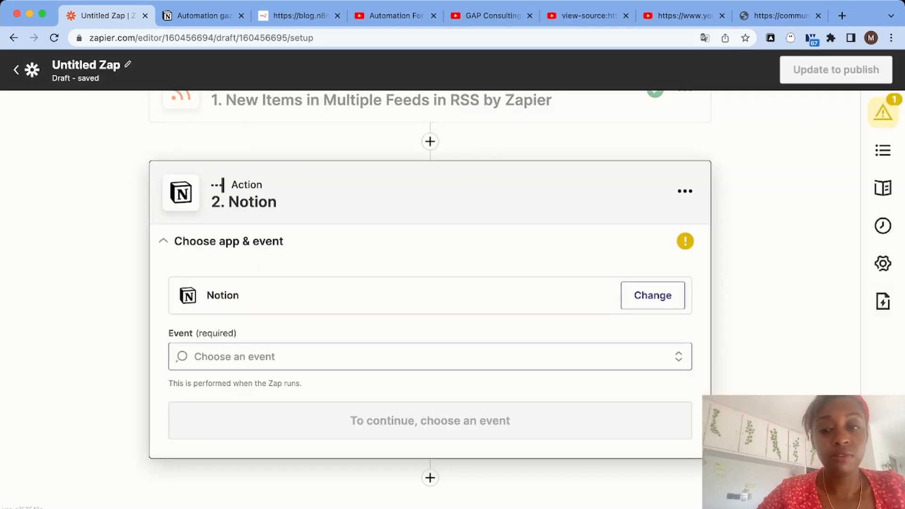
pyautogui.click(430, 356)
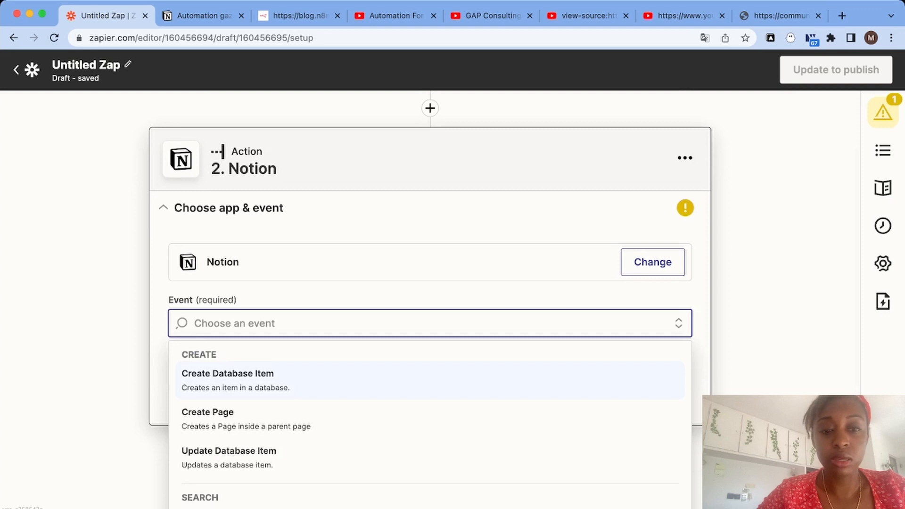
pyautogui.click(227, 380)
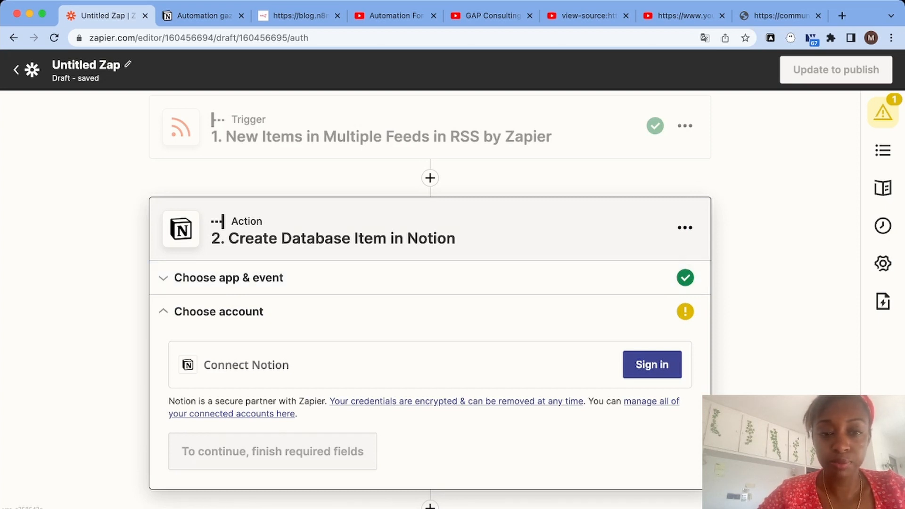
# Step: Sign in to Notion and allow access to only the Automation gazette - Curation page
pyautogui.click(651, 364)
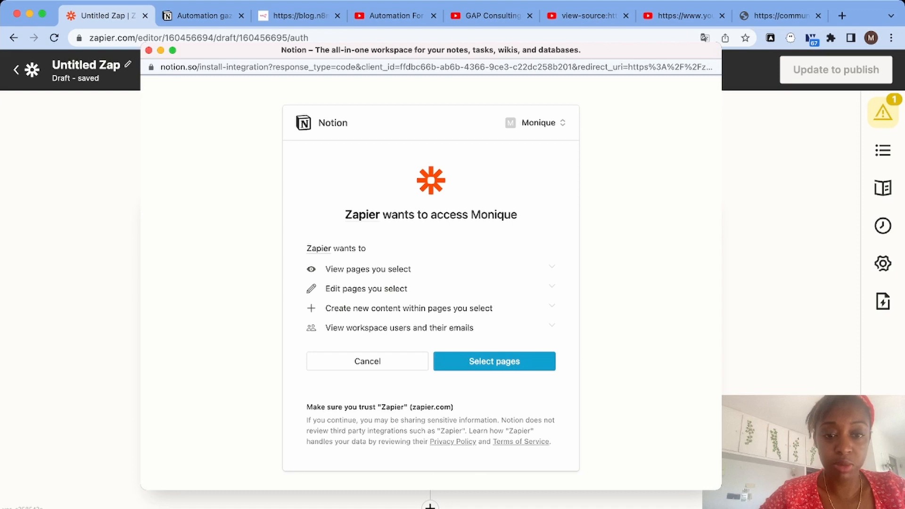
pyautogui.click(494, 361)
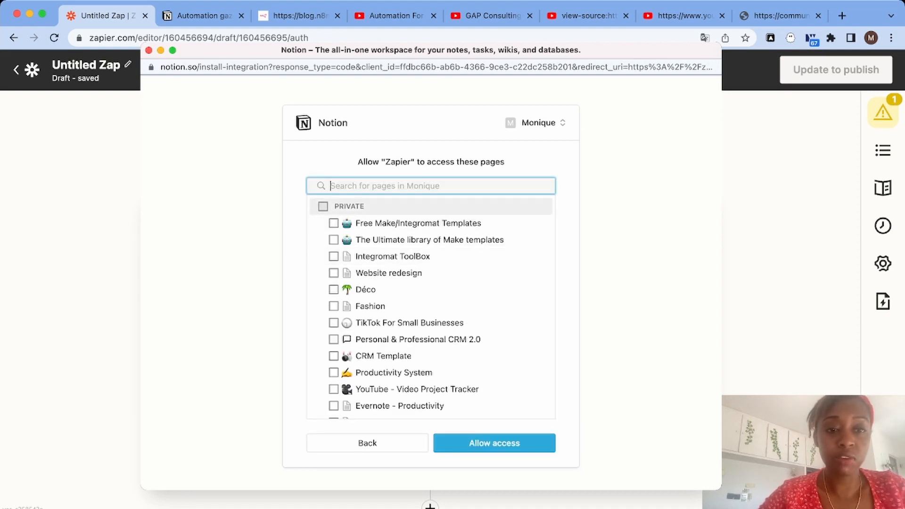
pyautogui.click(322, 206)
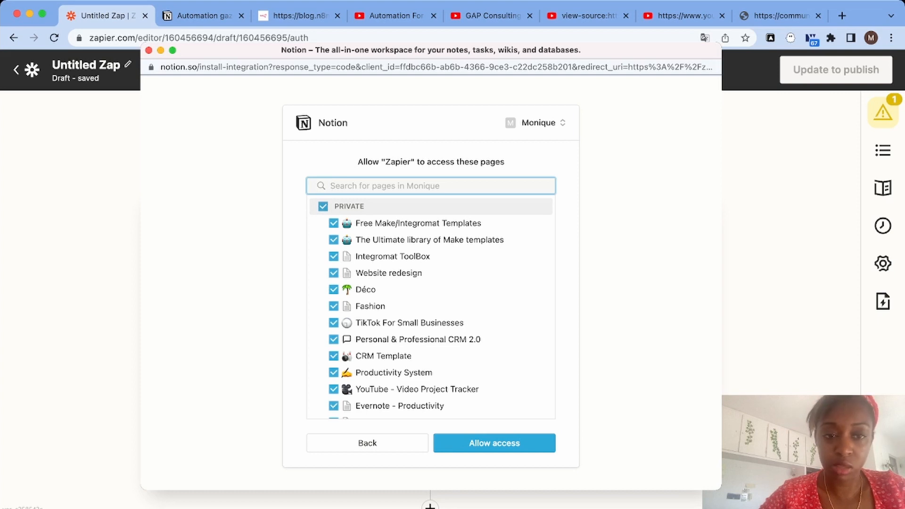
pyautogui.click(322, 206)
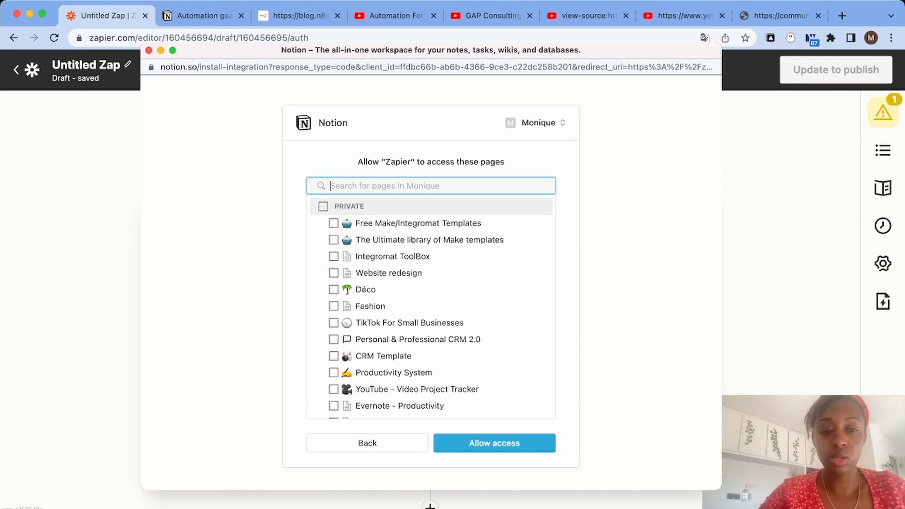
pyautogui.write('autom')
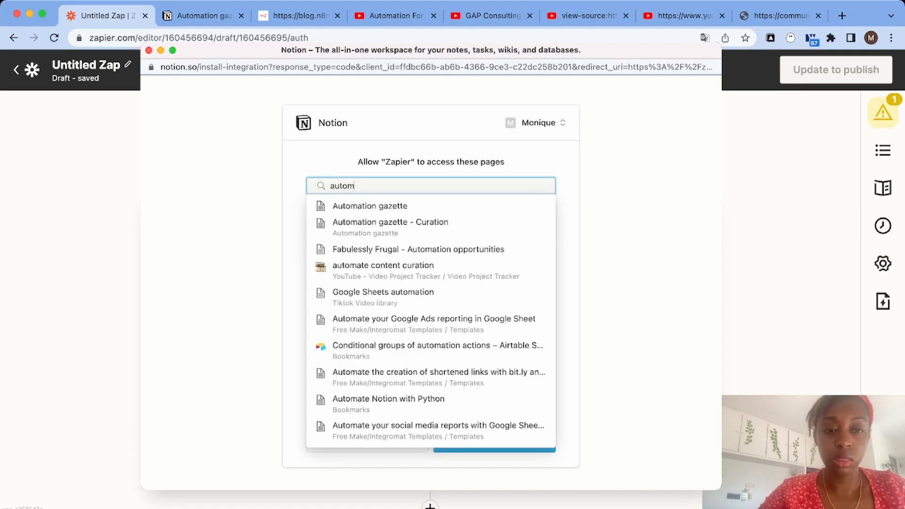
pyautogui.click(390, 227)
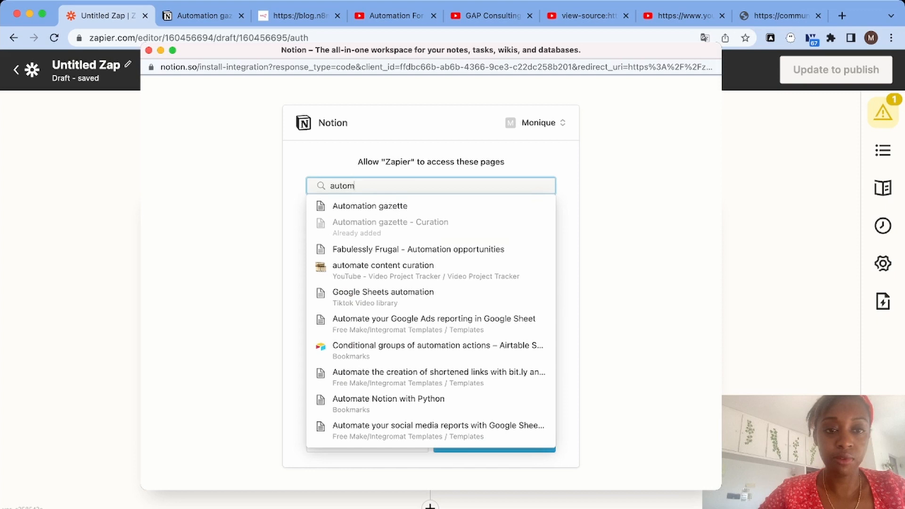
pyautogui.click(390, 225)
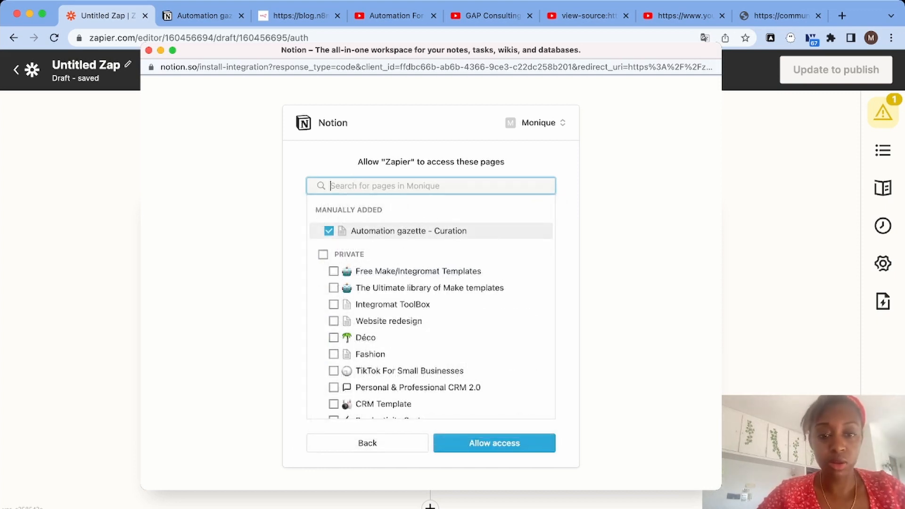
pyautogui.click(494, 443)
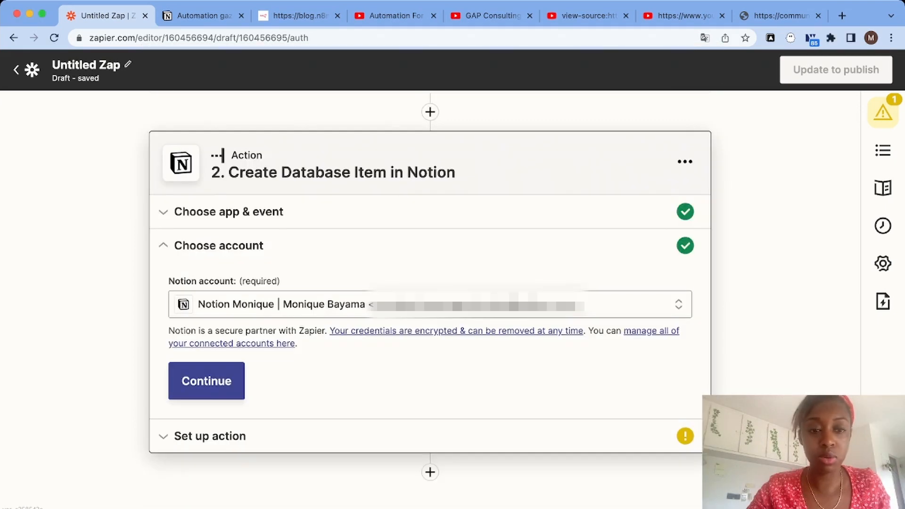
# Step: Select the curation database and map the feed item's Description into Content
pyautogui.click(206, 381)
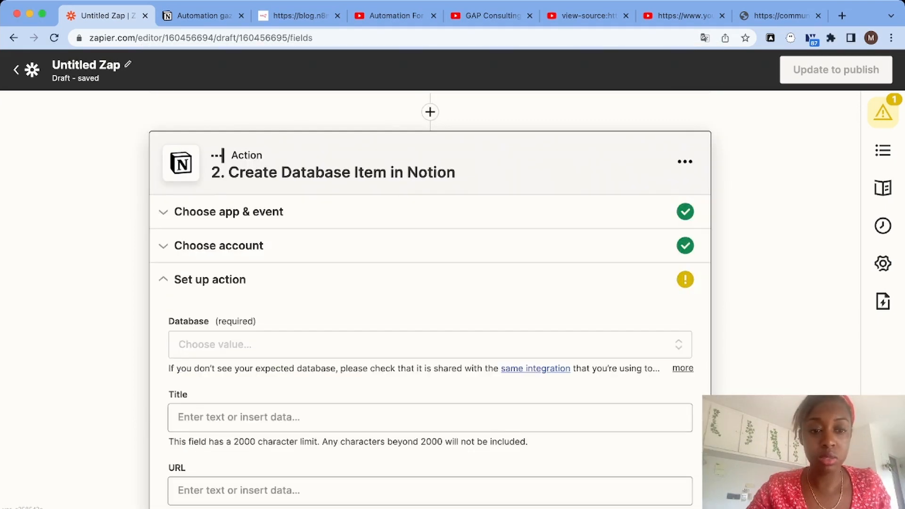
pyautogui.click(430, 344)
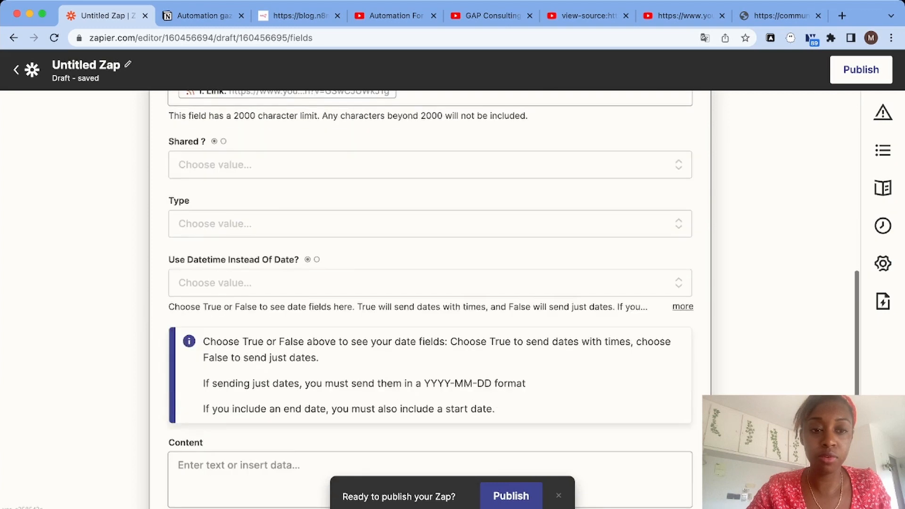
pyautogui.click(429, 465)
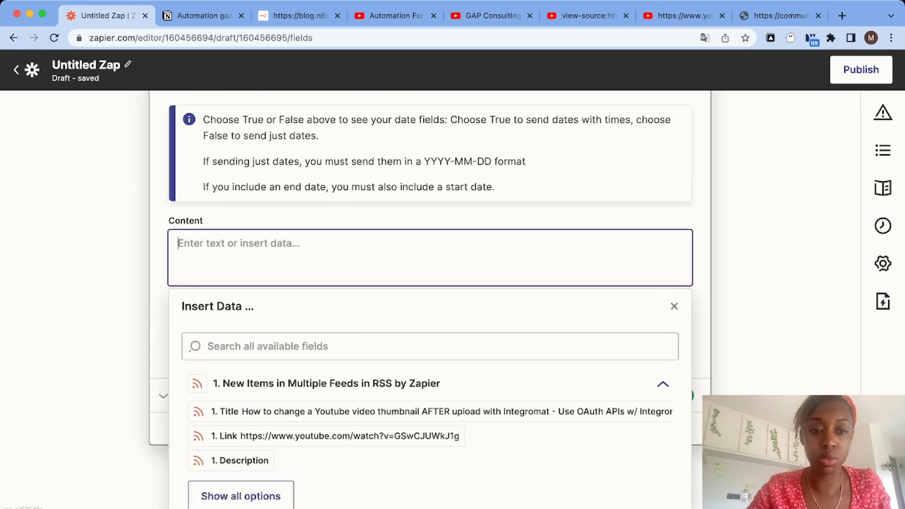
pyautogui.click(245, 460)
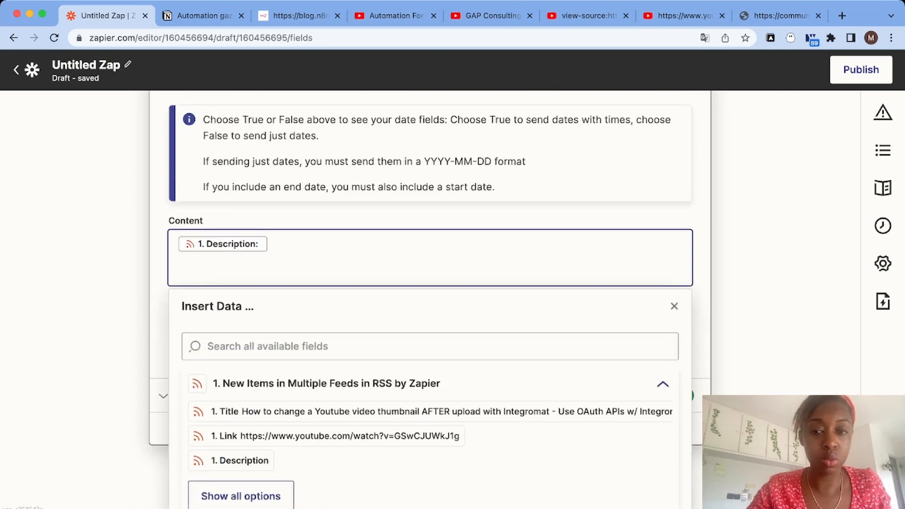
pyautogui.scroll(-3)
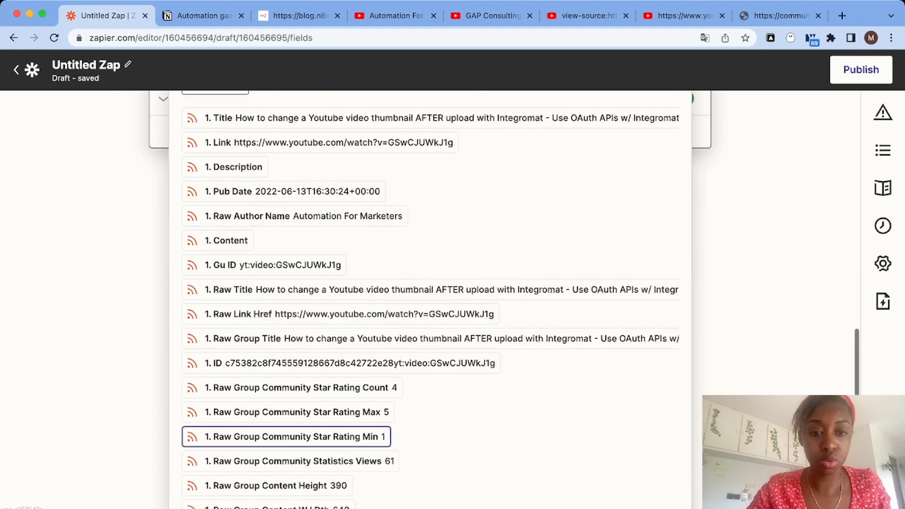
pyautogui.scroll(-3)
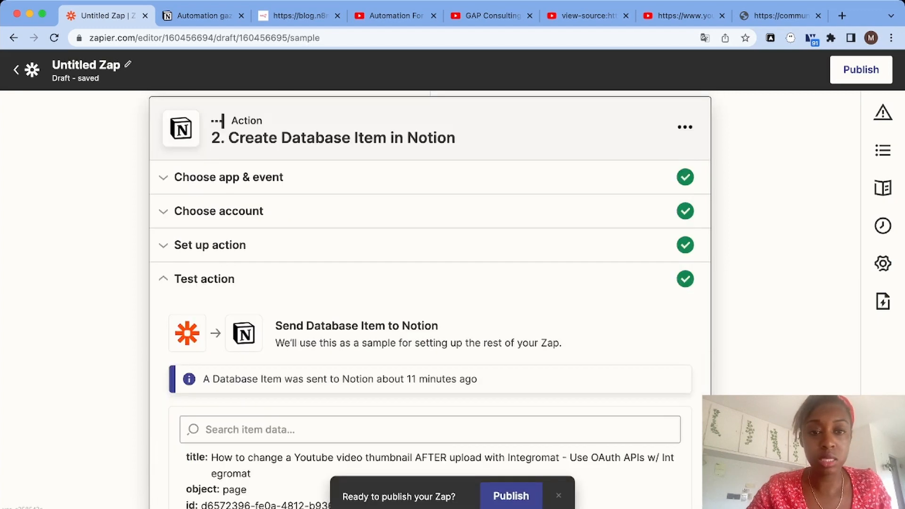
# Step: Retest the Notion action and view the newly created item in Notion
pyautogui.scroll(-3)
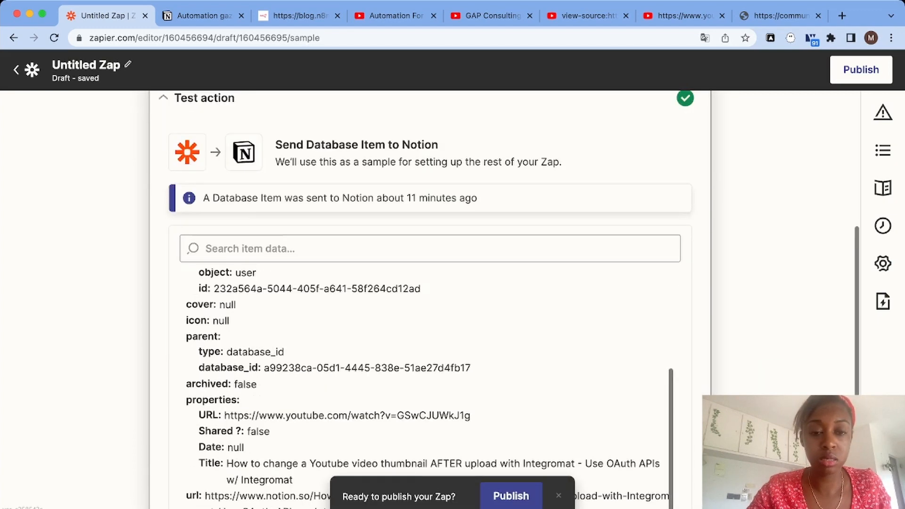
pyautogui.scroll(-3)
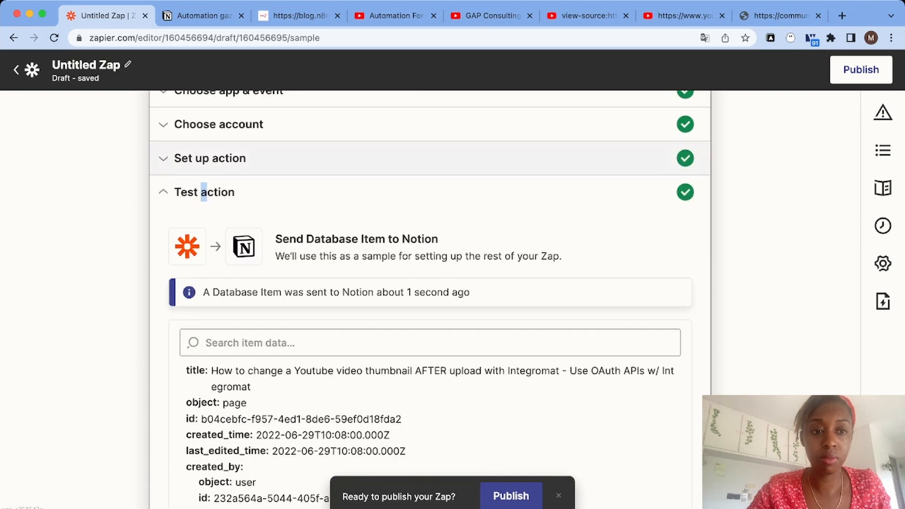
pyautogui.click(202, 16)
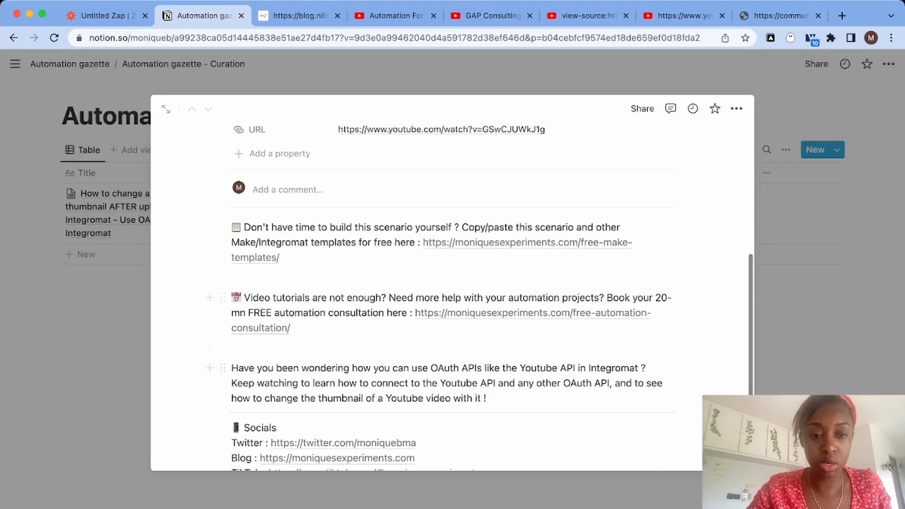
# Step: Add an 'N8N Blog' option to the test item's Type column
pyautogui.moveTo(293, 227); pyautogui.dragTo(278, 427)
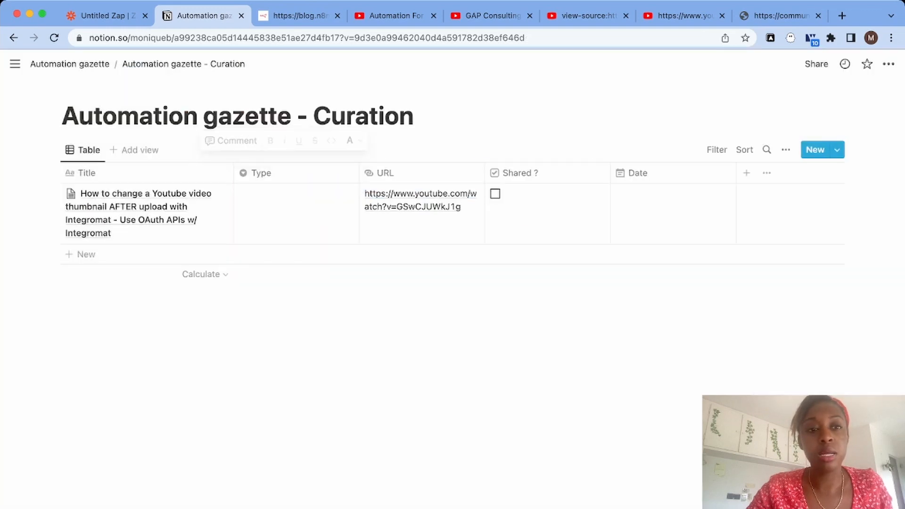
pyautogui.click(296, 214)
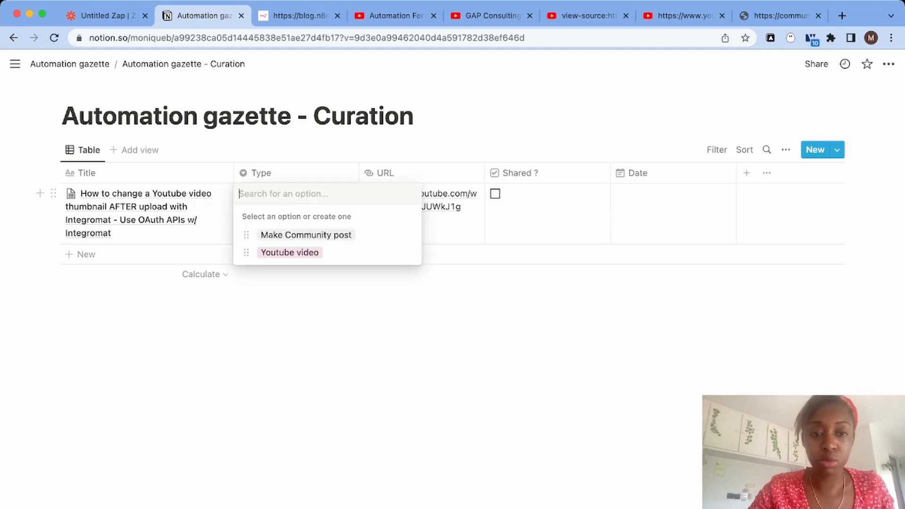
pyautogui.moveTo(306, 235)
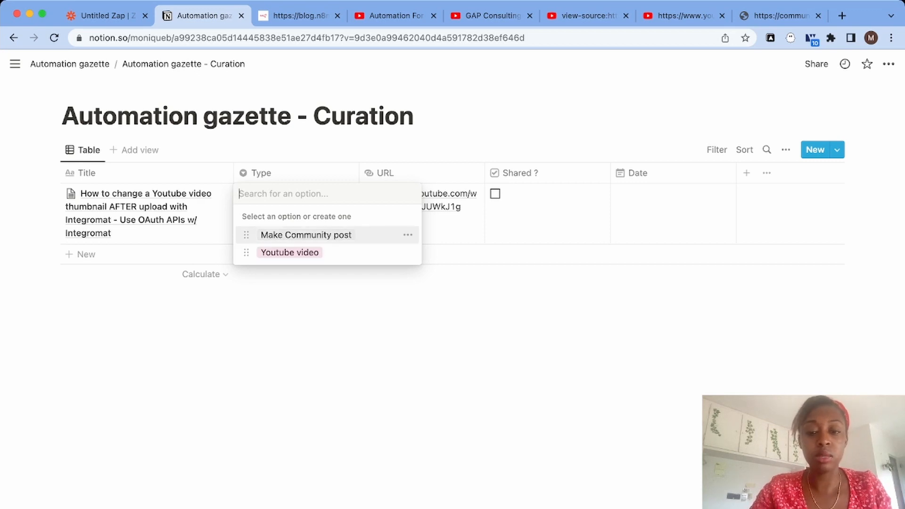
pyautogui.write('N8')
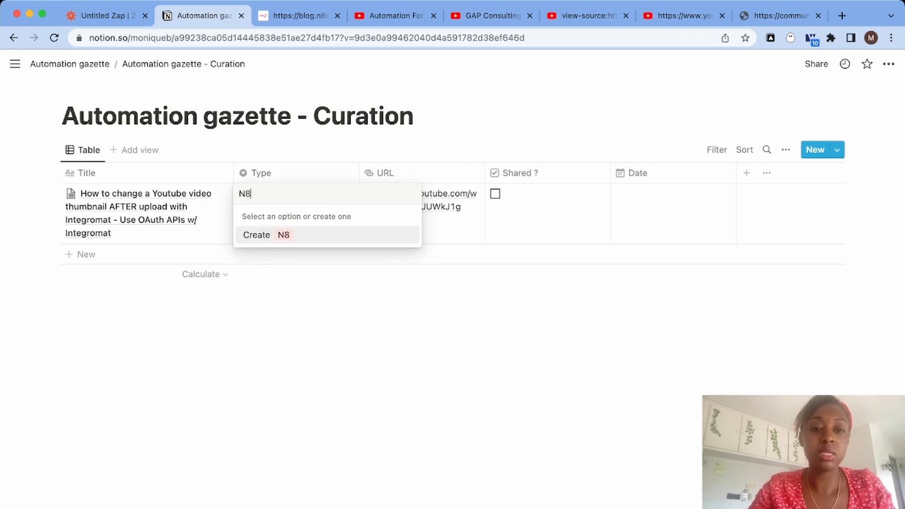
pyautogui.write('N Blog')
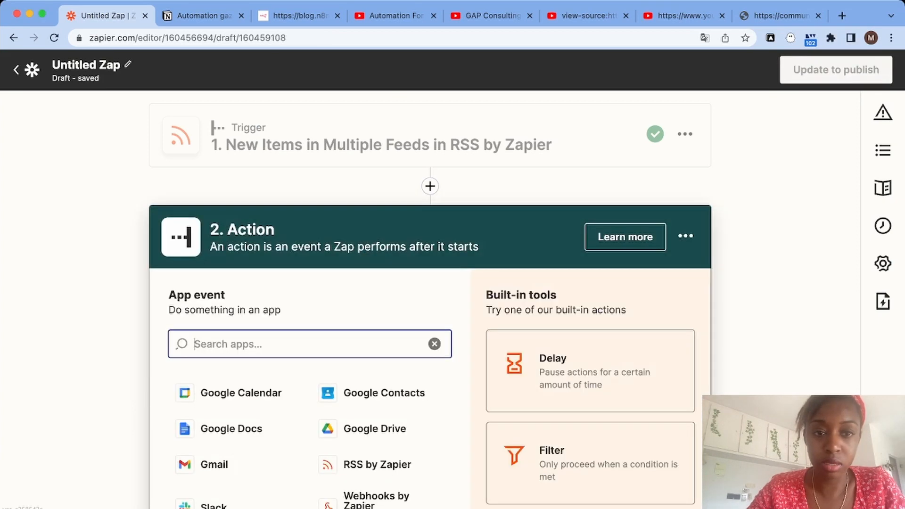
# Step: Make step 2 a Code by Zapier action using the Run Javascript event
pyautogui.scroll(-3)
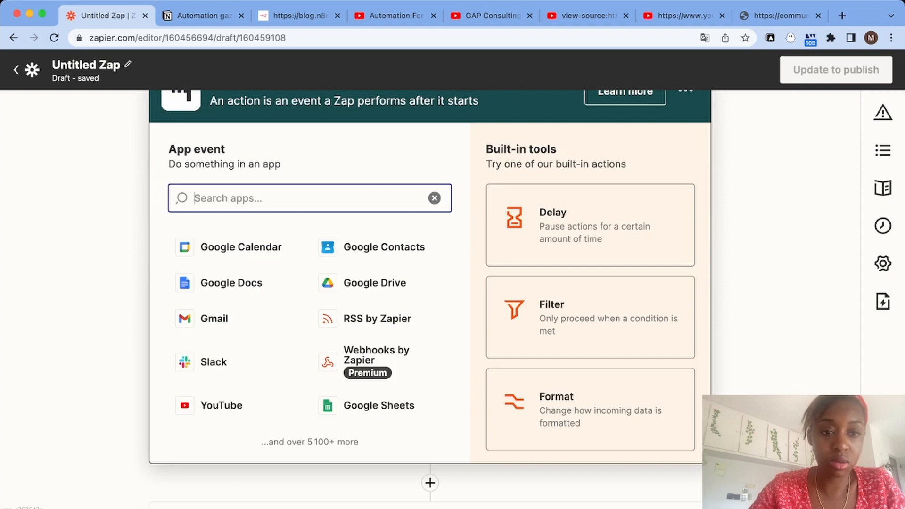
pyautogui.write('code')
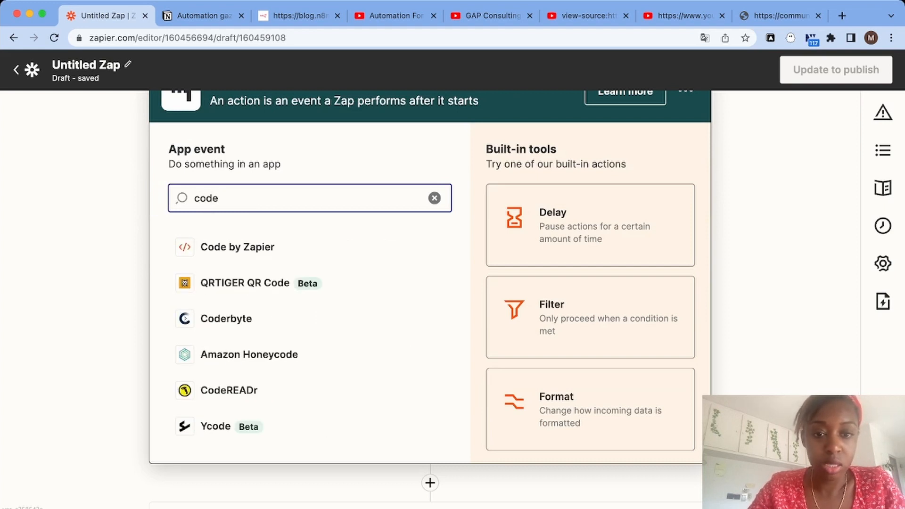
pyautogui.click(236, 247)
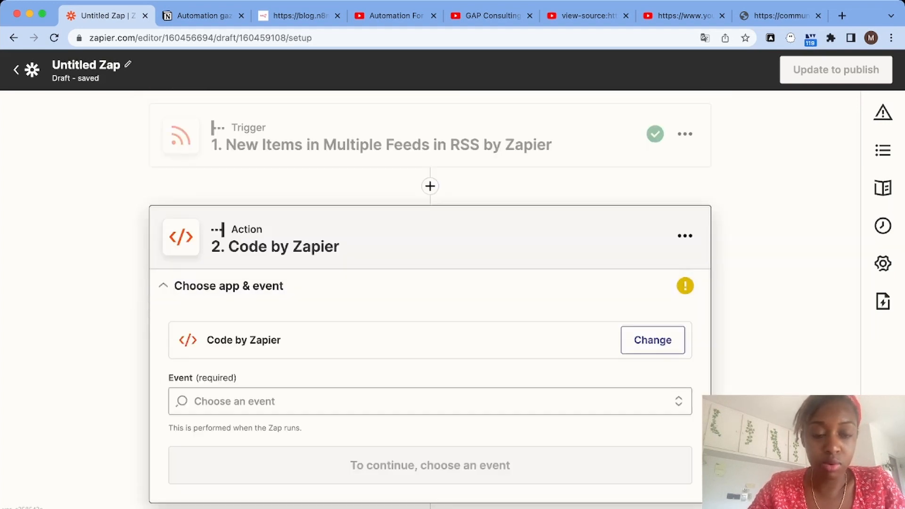
pyautogui.click(430, 402)
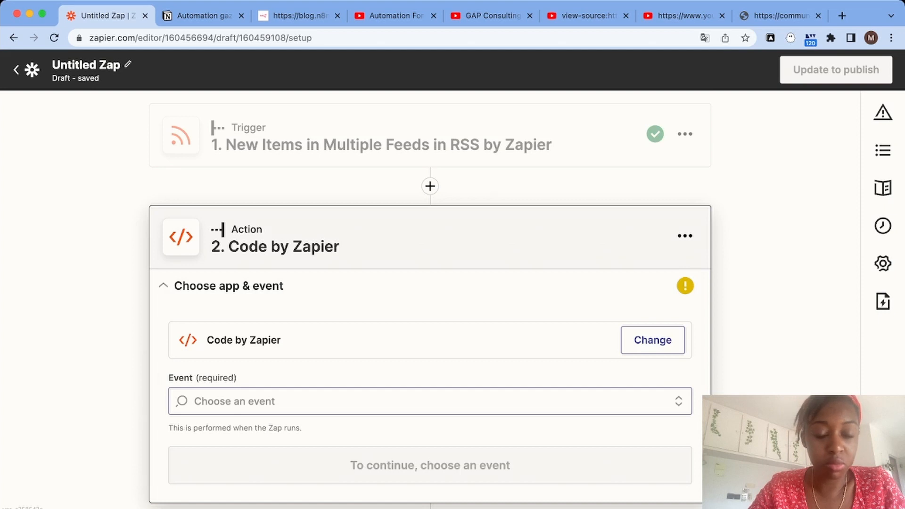
pyautogui.click(429, 402)
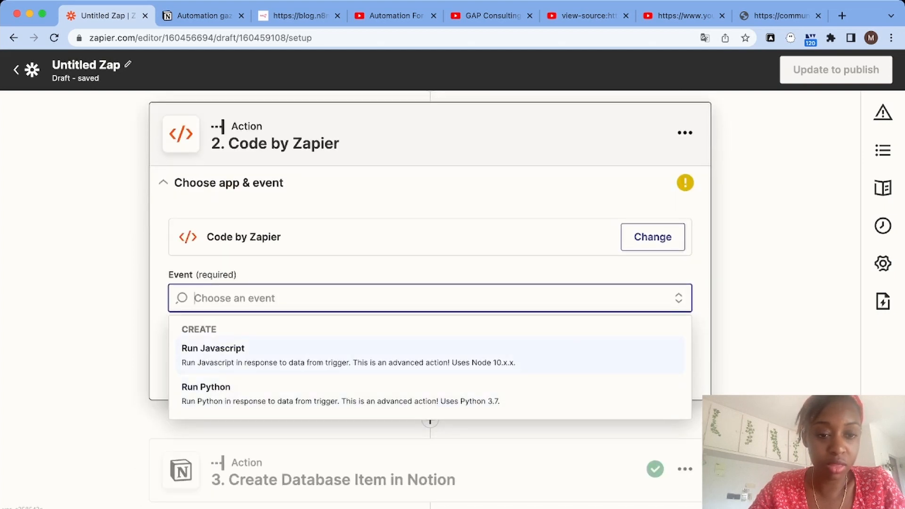
pyautogui.click(213, 348)
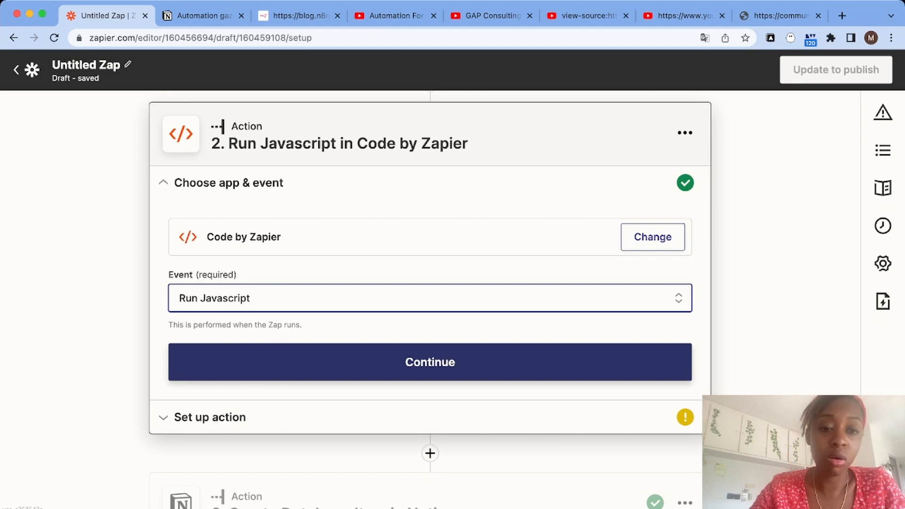
pyautogui.click(430, 362)
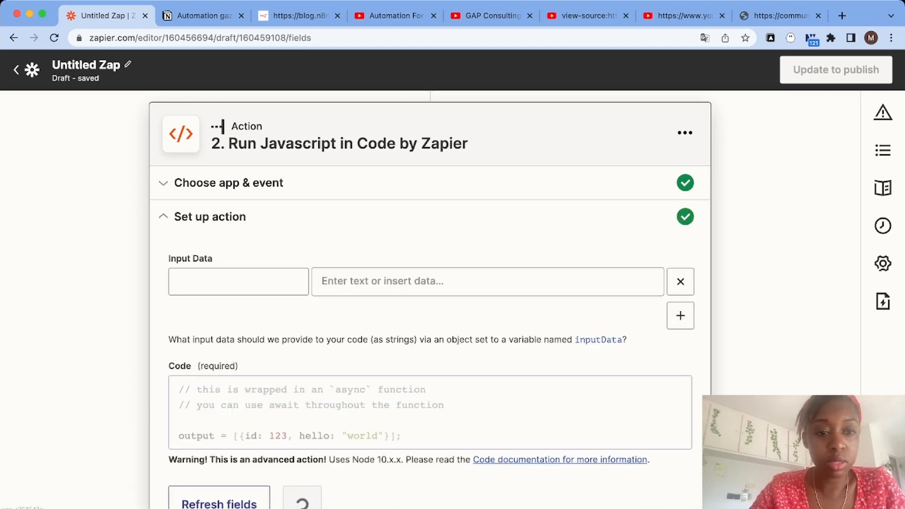
# Step: Add a 'source' input key mapped to the RSS item's Link
pyautogui.click(238, 282)
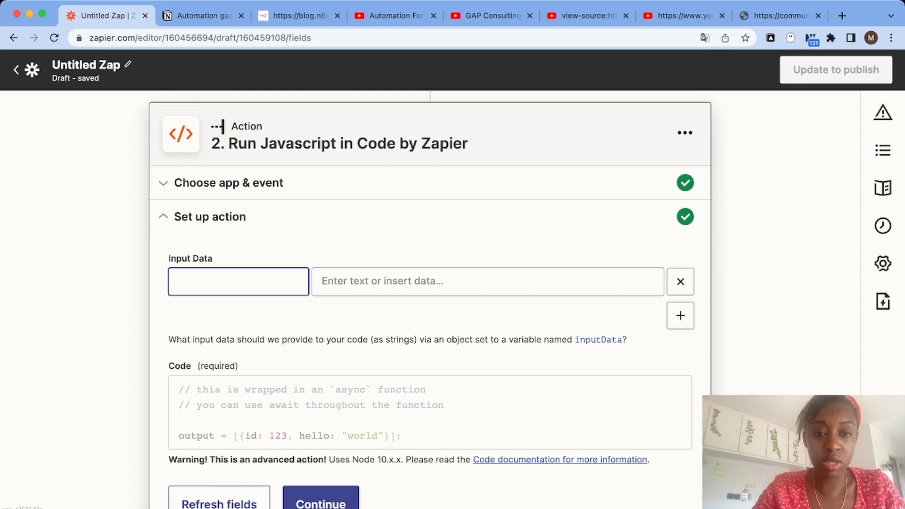
pyautogui.write('source')
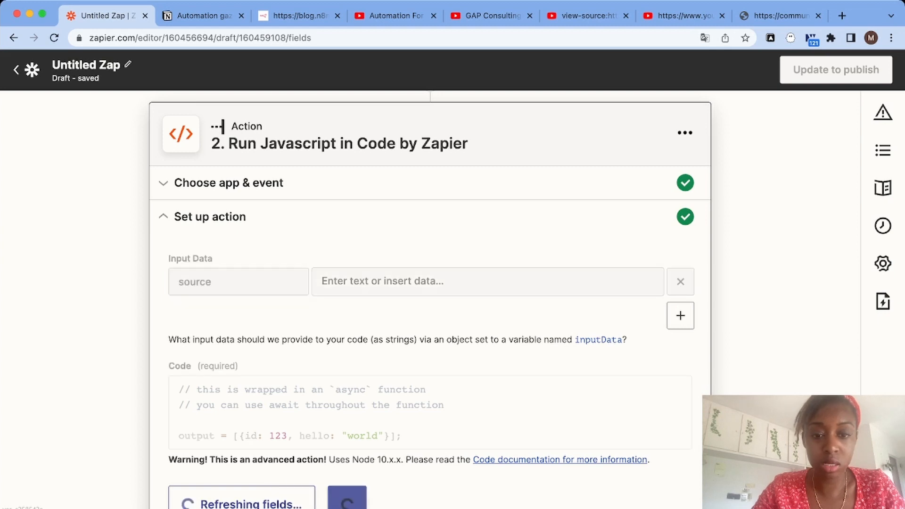
pyautogui.click(487, 281)
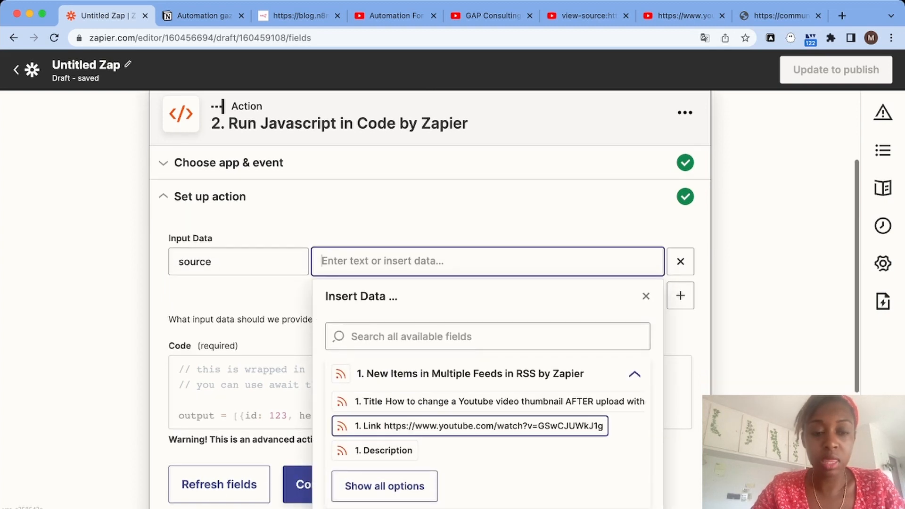
pyautogui.click(470, 425)
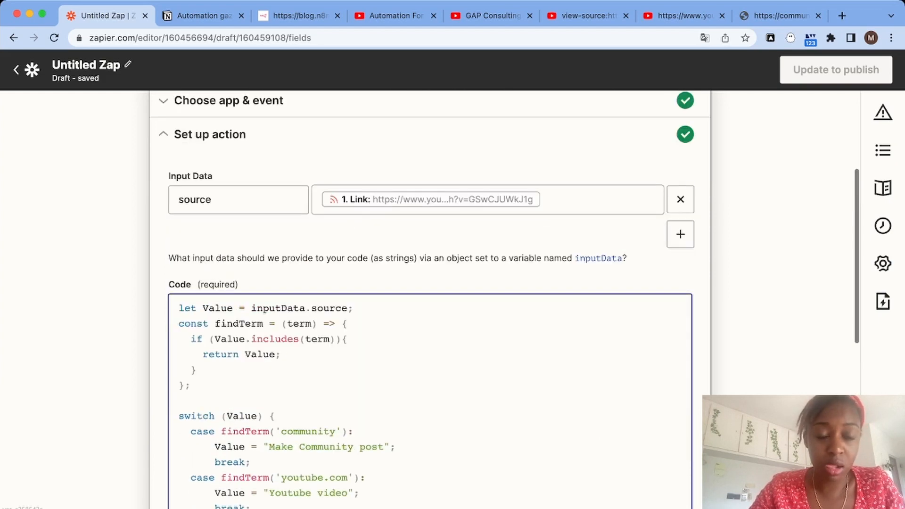
# Step: Add the switch-based JavaScript that labels each source by site, then continue
pyautogui.scroll(-3)
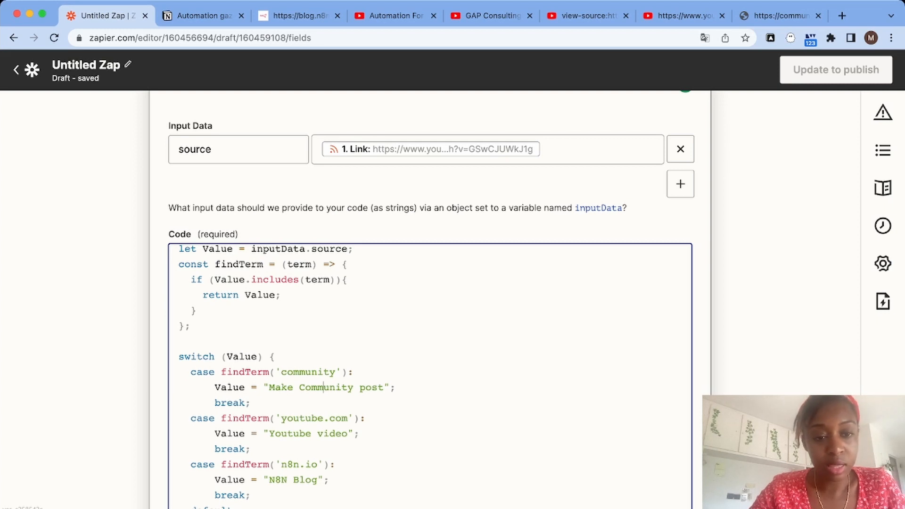
pyautogui.scroll(-3)
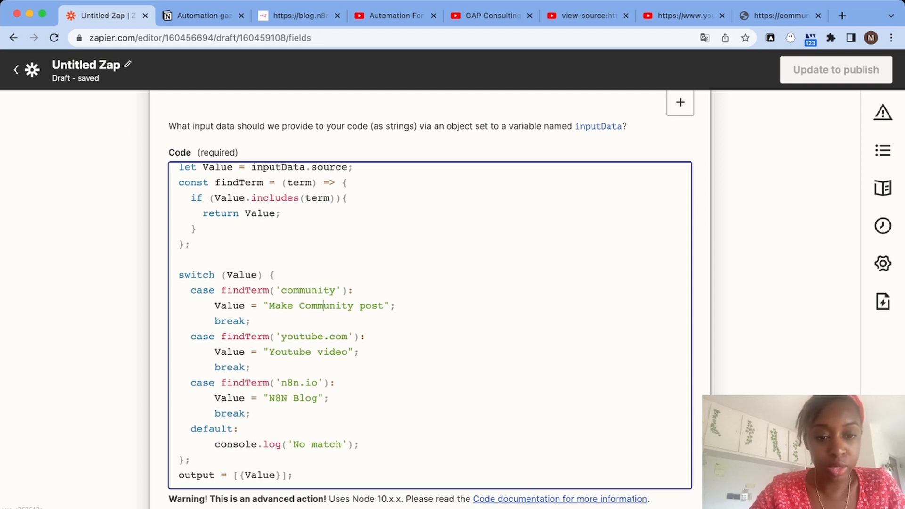
pyautogui.scroll(-3)
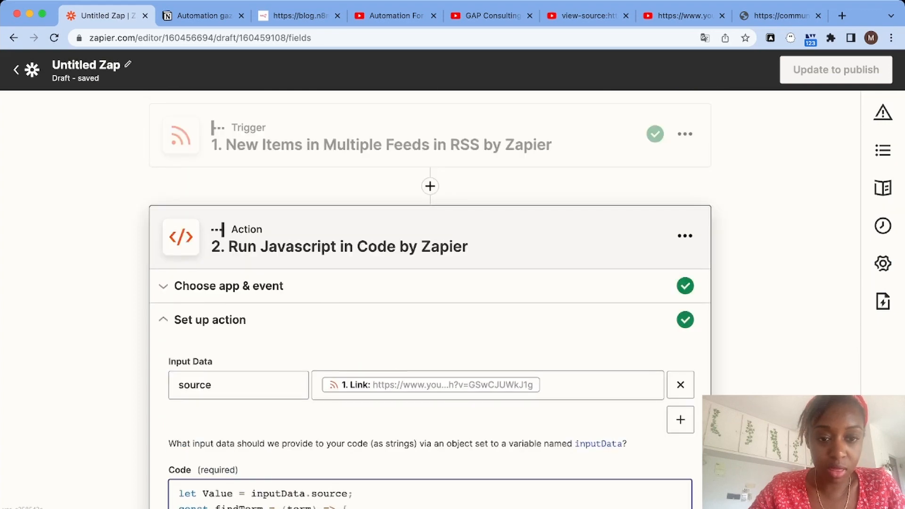
pyautogui.scroll(-3)
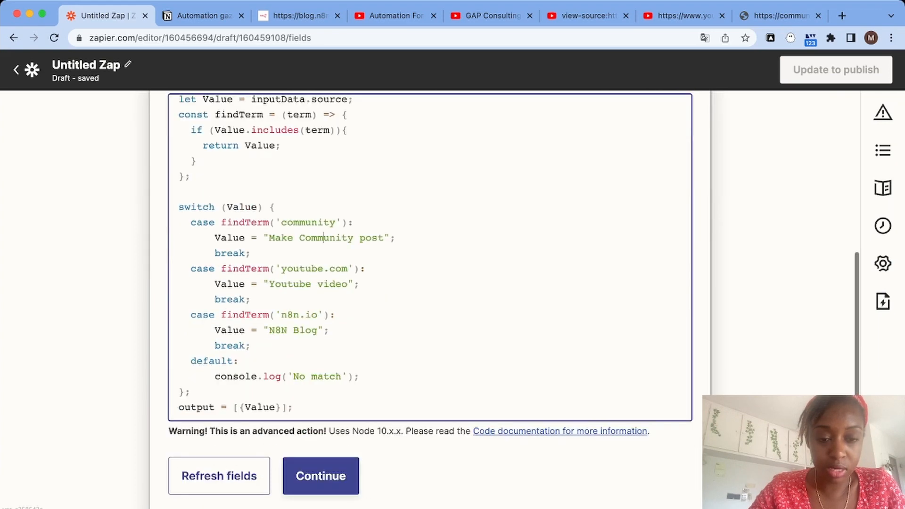
pyautogui.click(320, 475)
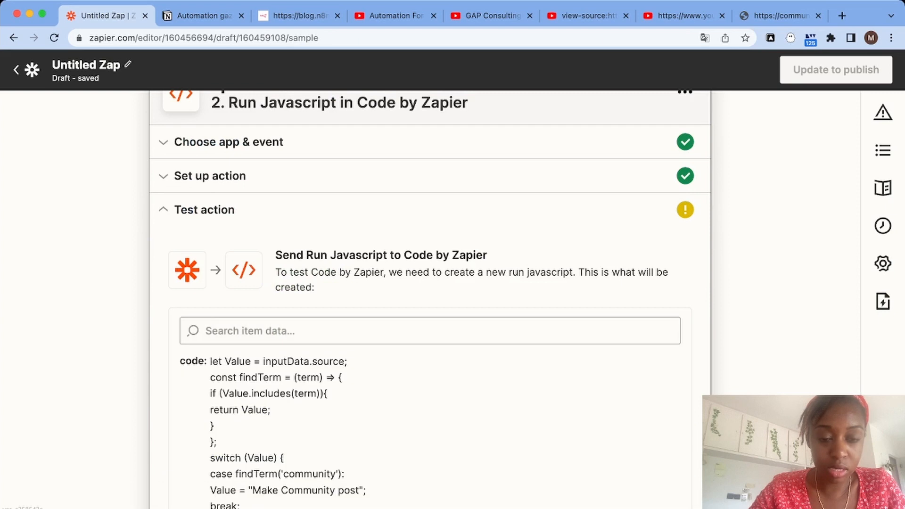
# Step: Switch the RSS trigger's test sample to a different feed item
pyautogui.click(430, 331)
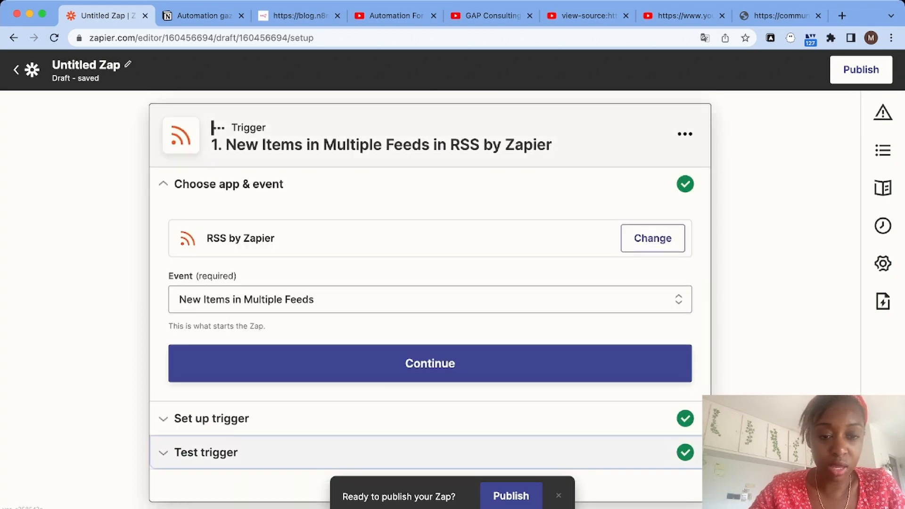
pyautogui.click(429, 363)
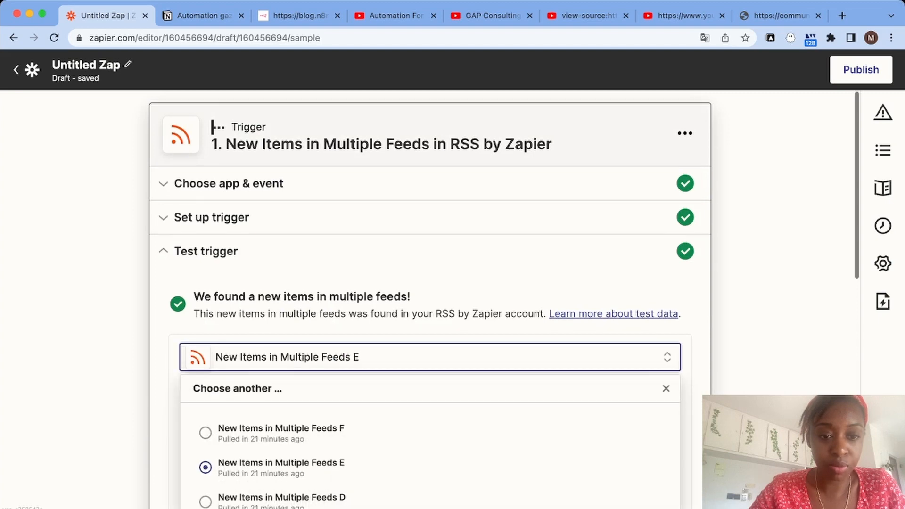
pyautogui.click(282, 467)
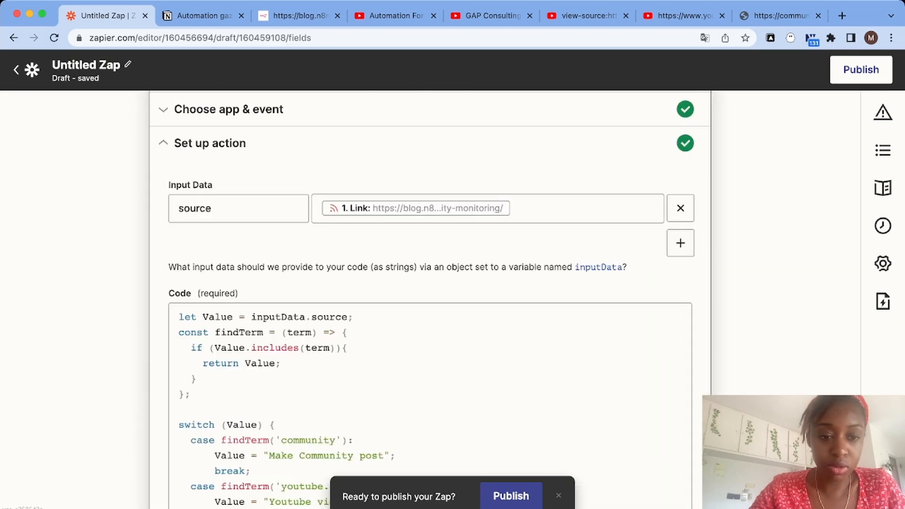
# Step: Retest the Run Javascript step so it returns N8N Blog, then continue to Notion
pyautogui.scroll(-3)
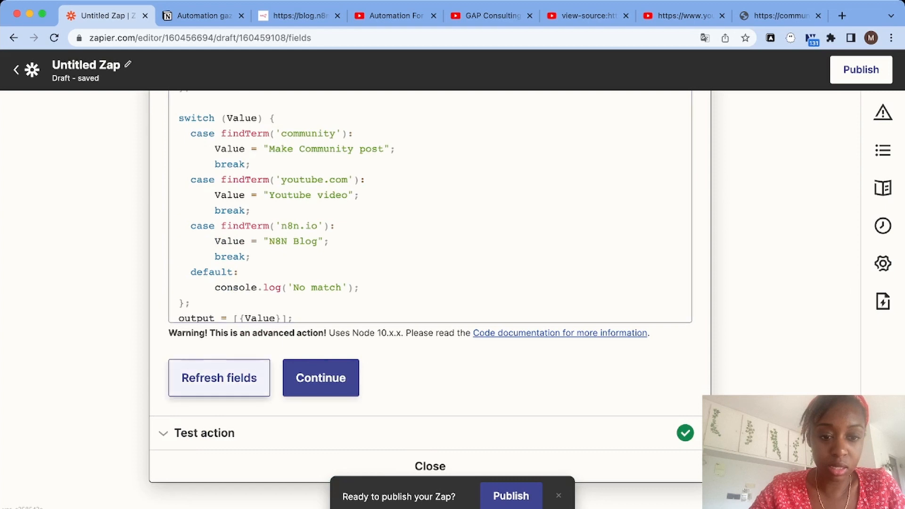
pyautogui.click(321, 378)
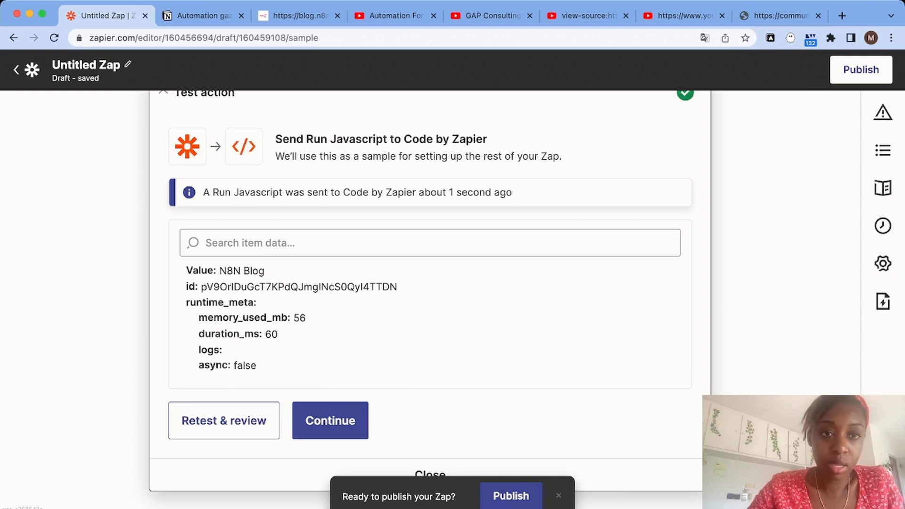
pyautogui.click(202, 16)
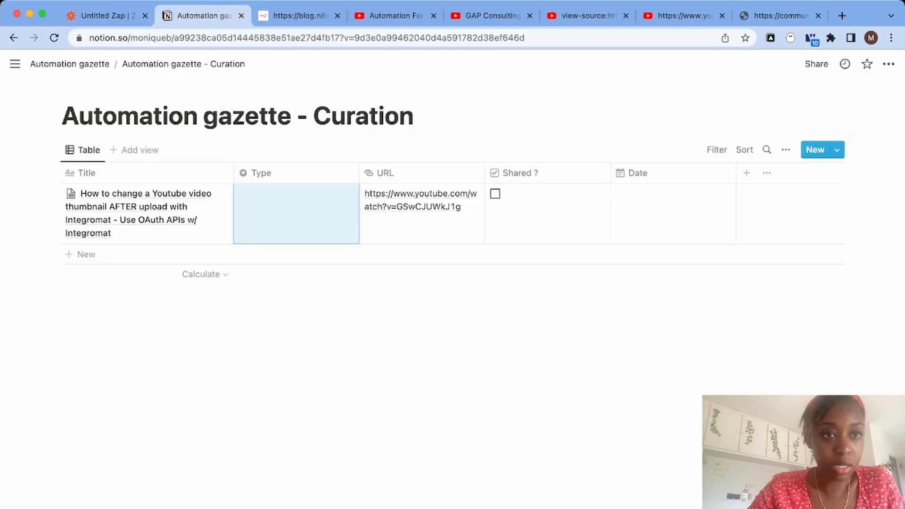
pyautogui.click(101, 15)
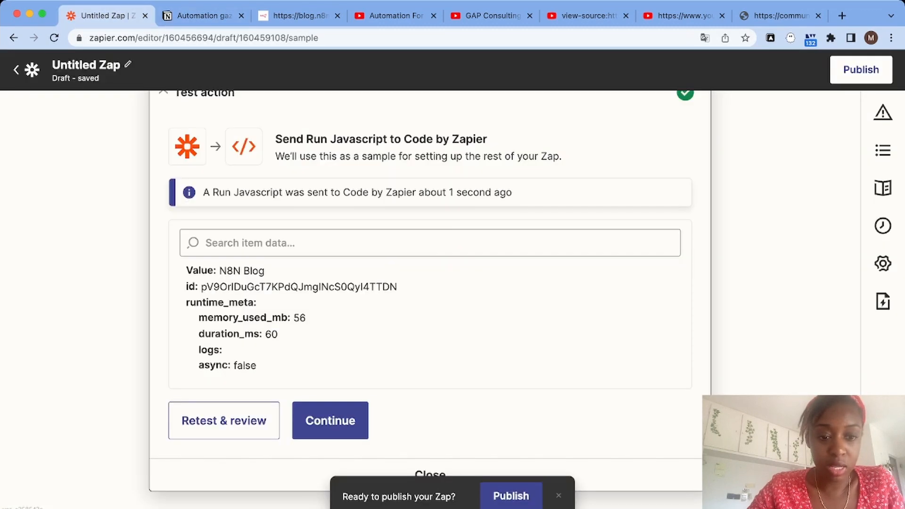
pyautogui.click(330, 420)
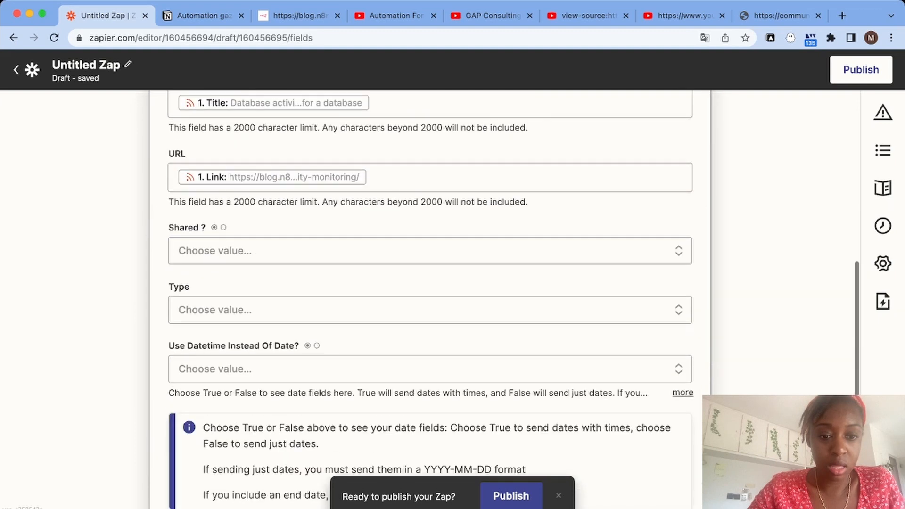
# Step: Map the code step's 2. Value into Type, test, and check Notion
pyautogui.click(430, 309)
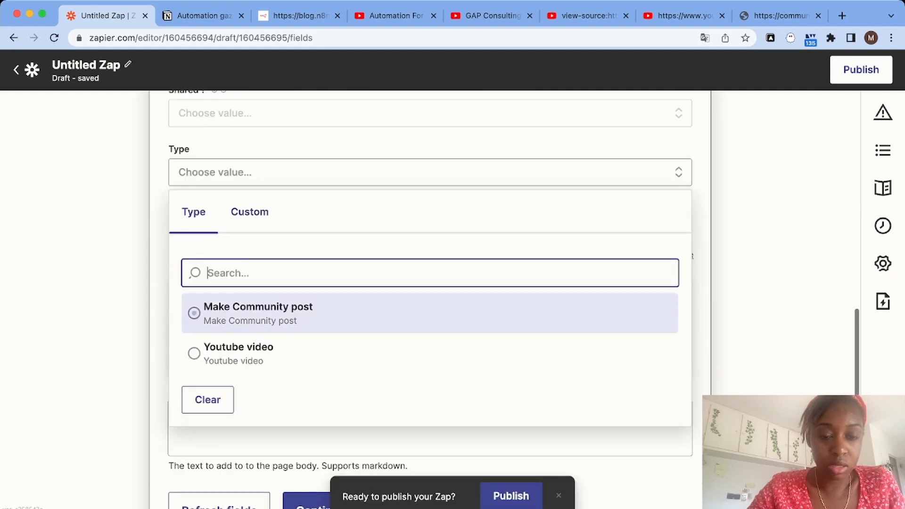
pyautogui.click(249, 211)
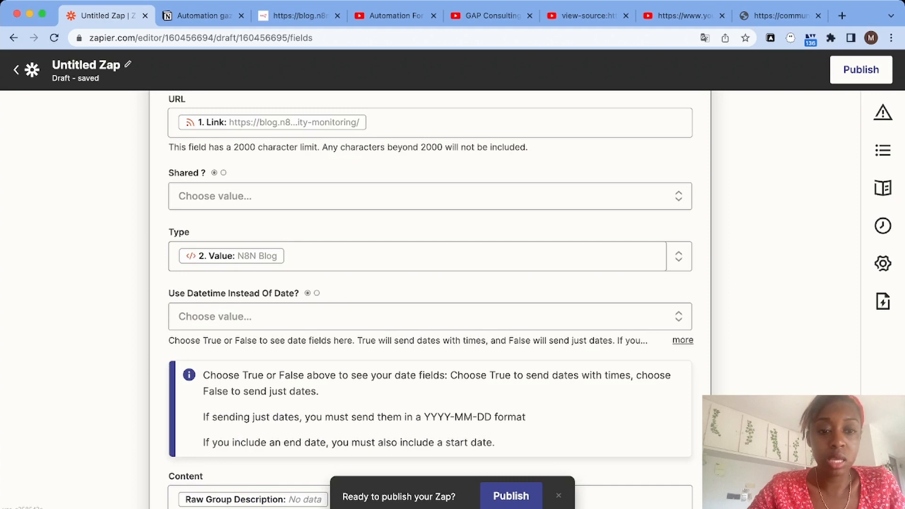
pyautogui.scroll(-3)
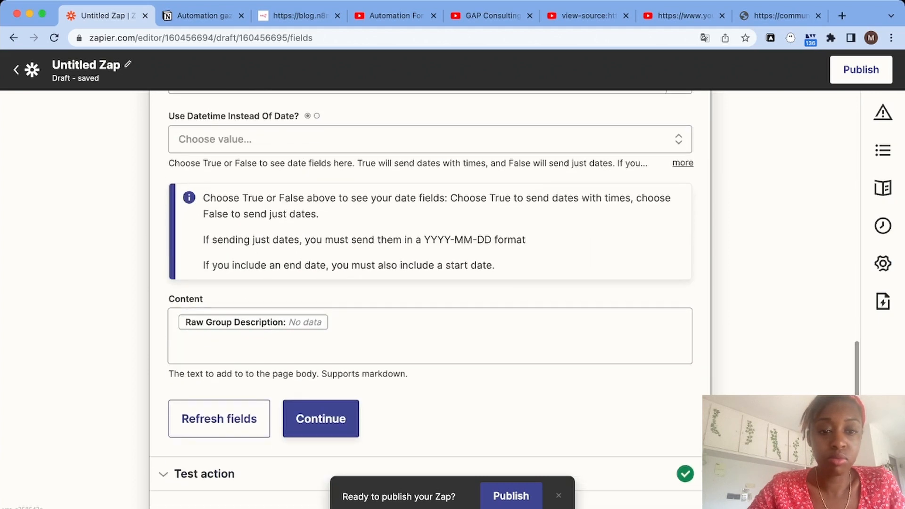
pyautogui.click(320, 418)
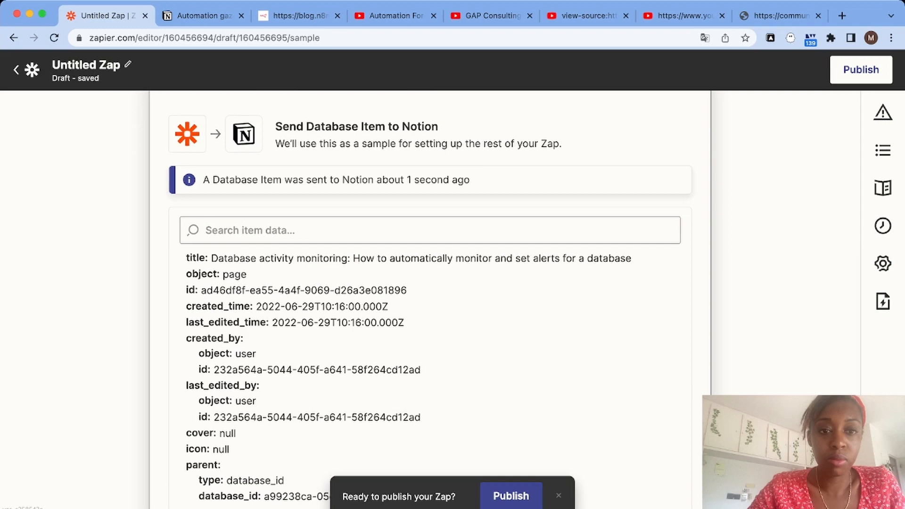
pyautogui.click(201, 16)
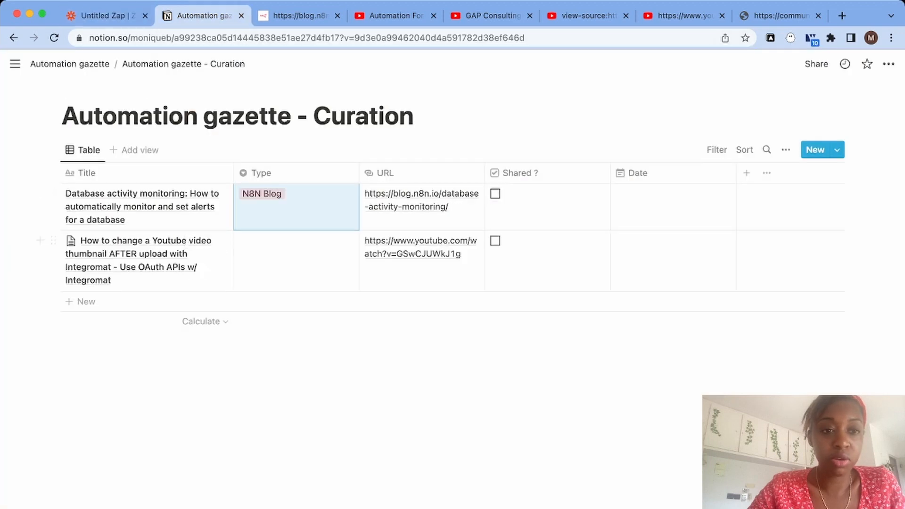